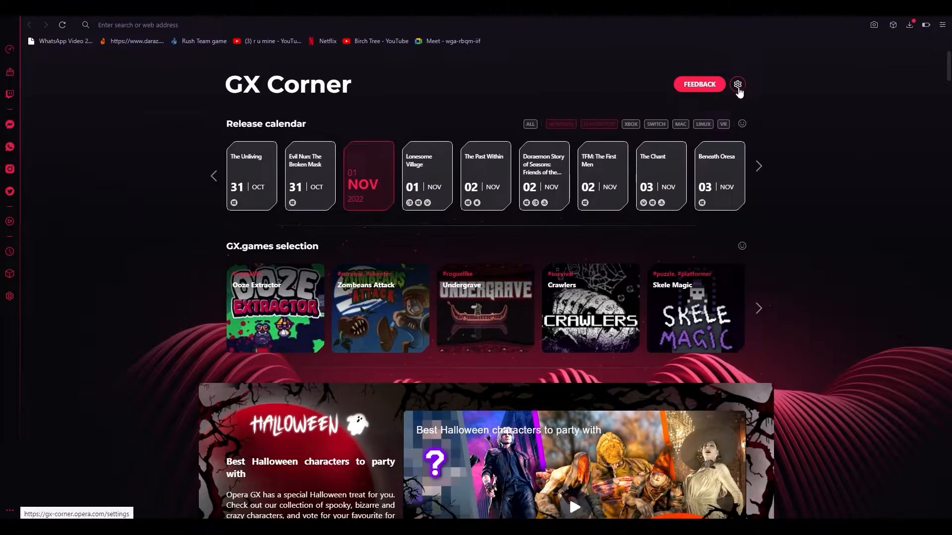
{"action": "mouse_move", "coordinate": [802, 106]}
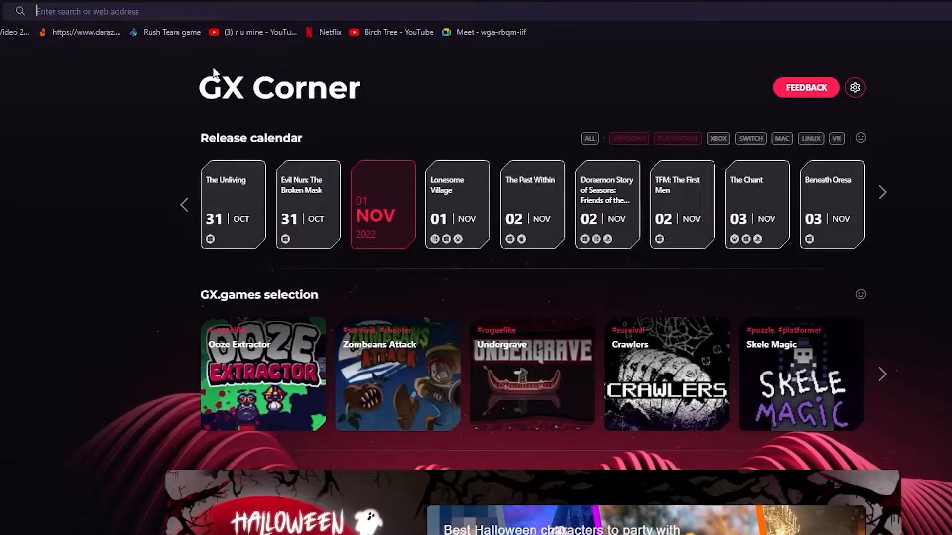
{"action": "mouse_move", "coordinate": [143, 7]}
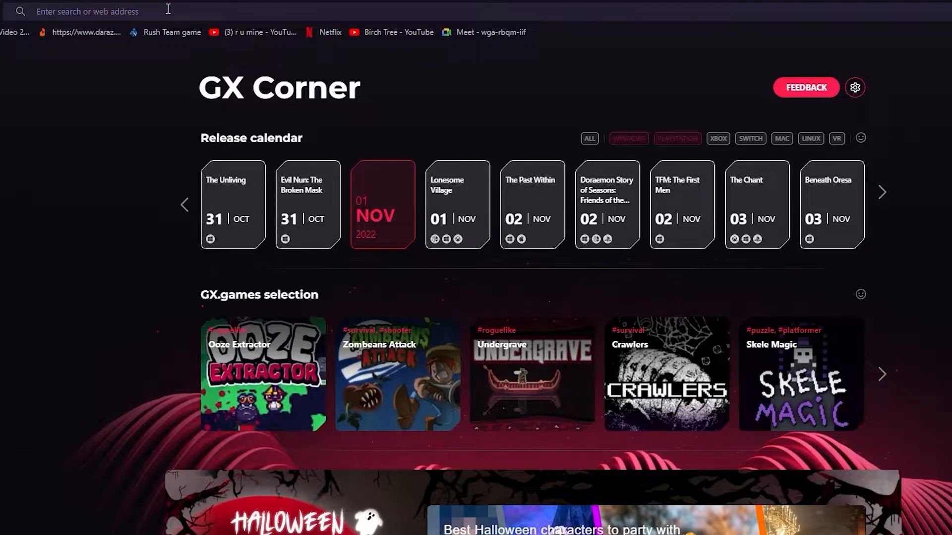
Go to canva.com via the address bar suggestion to load the Canva home page
{"action": "left_click", "coordinate": [88, 11]}
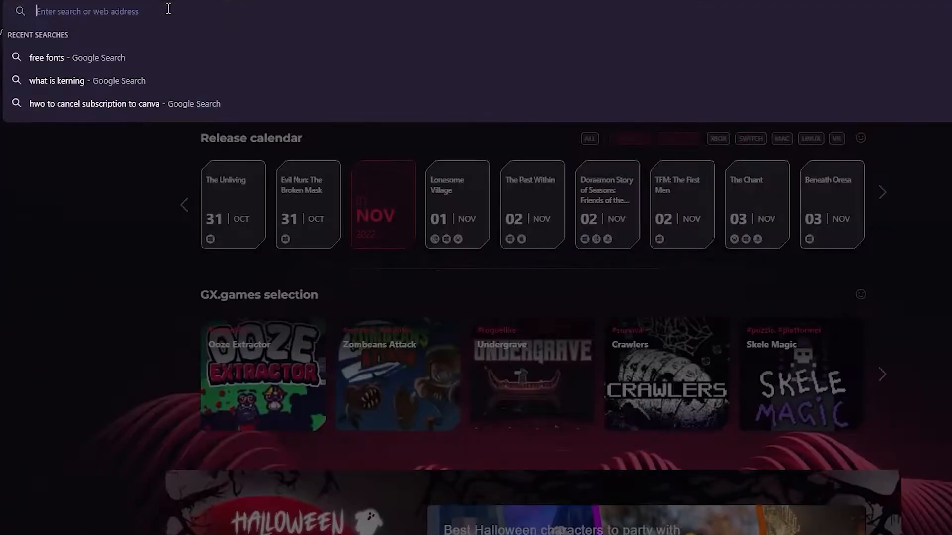
{"action": "type", "text": "conva.com"}
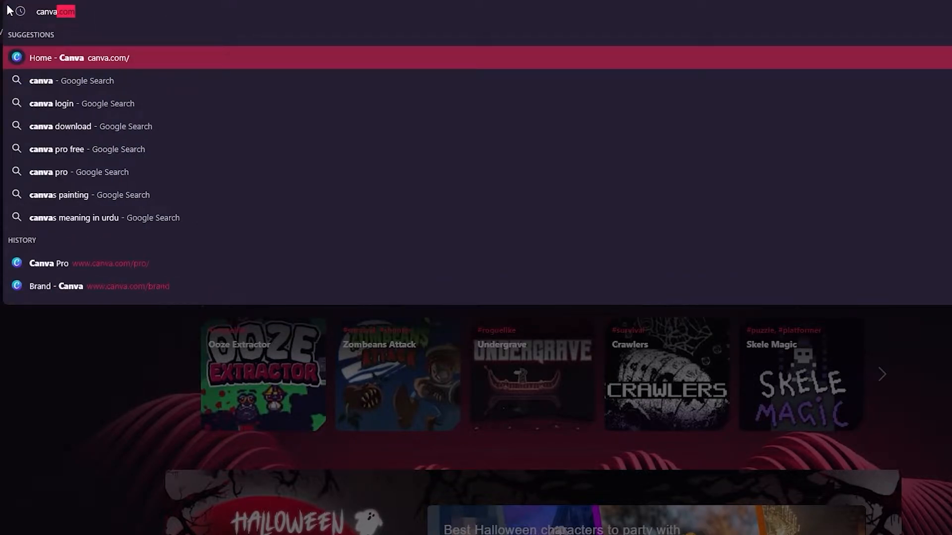
{"action": "left_click", "coordinate": [91, 57]}
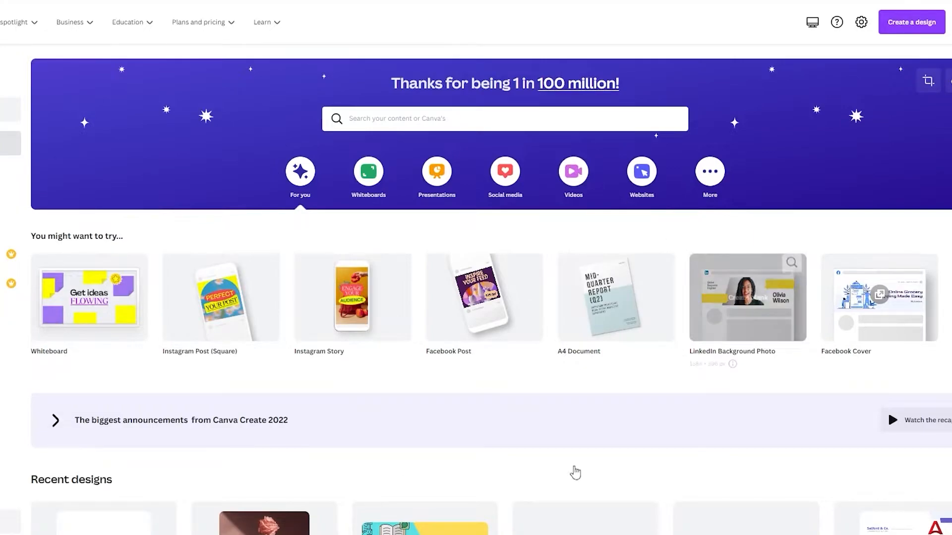
{"action": "mouse_move", "coordinate": [418, 509]}
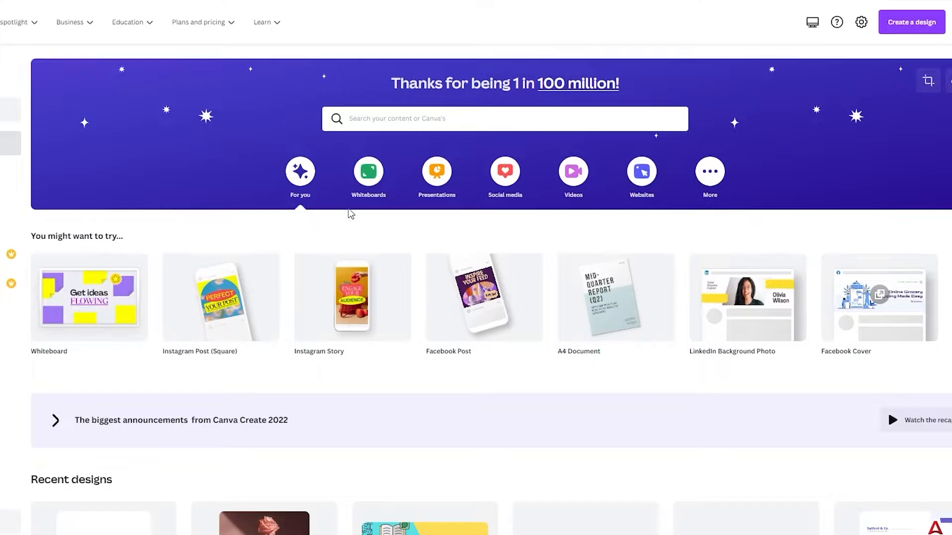
{"action": "mouse_move", "coordinate": [345, 237]}
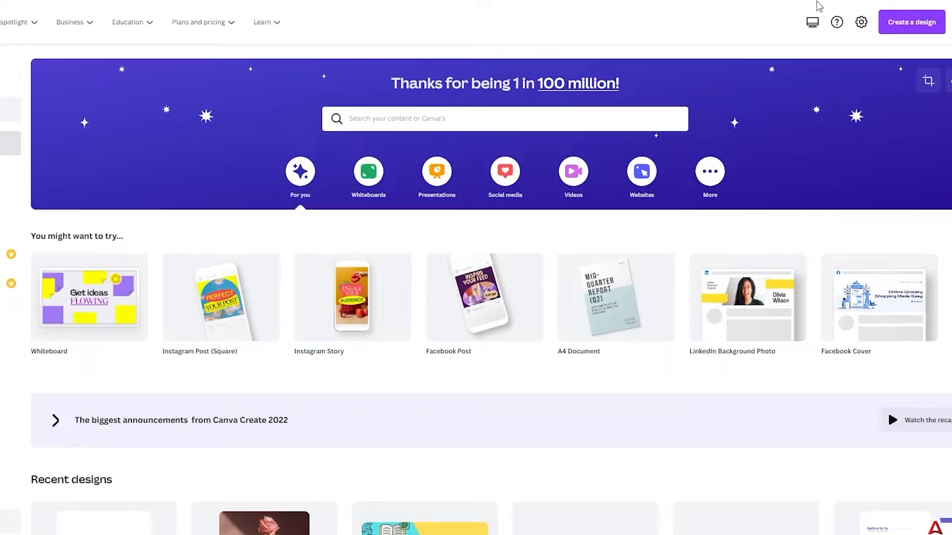
Create a new blank square design from the 'Create a design' menu
{"action": "left_click", "coordinate": [909, 21]}
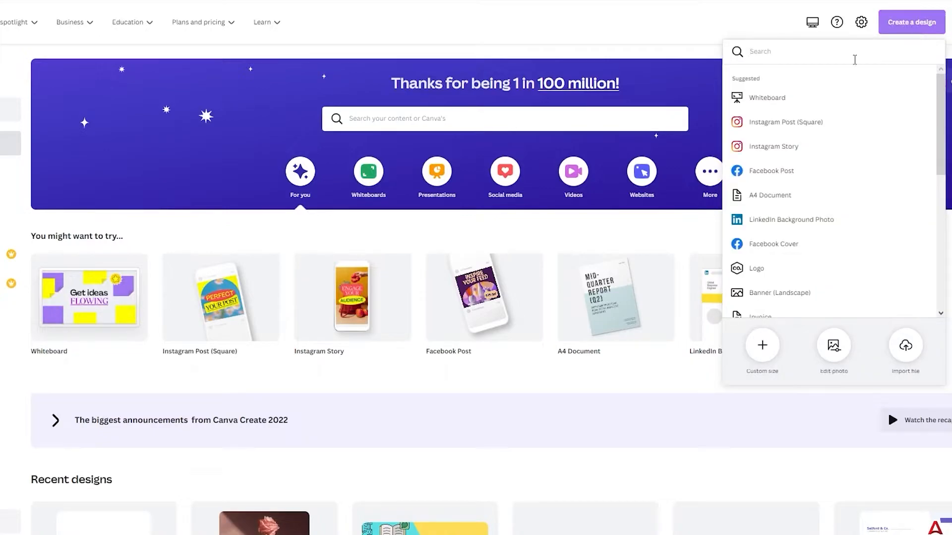
{"action": "left_click", "coordinate": [785, 122]}
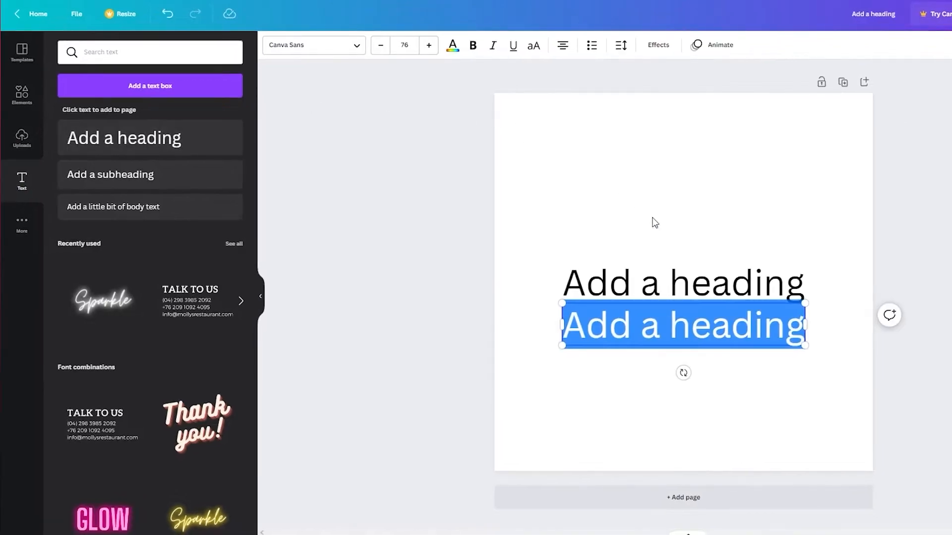
Retype the headings as TEXT SPACING and TEXT KERNING, shrinking the second heading to fit one line
{"action": "type", "text": "TEXT KERNING"}
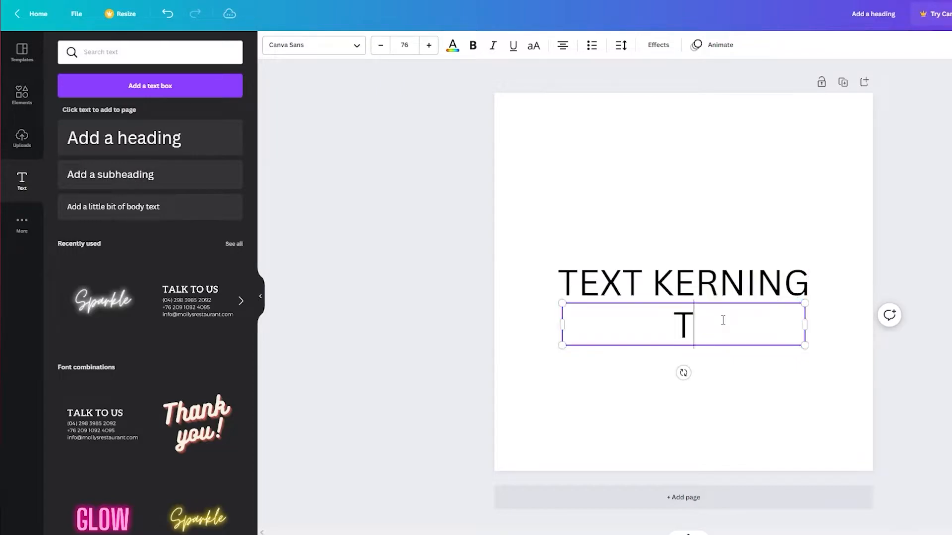
{"action": "type", "text": "EXT SPACING"}
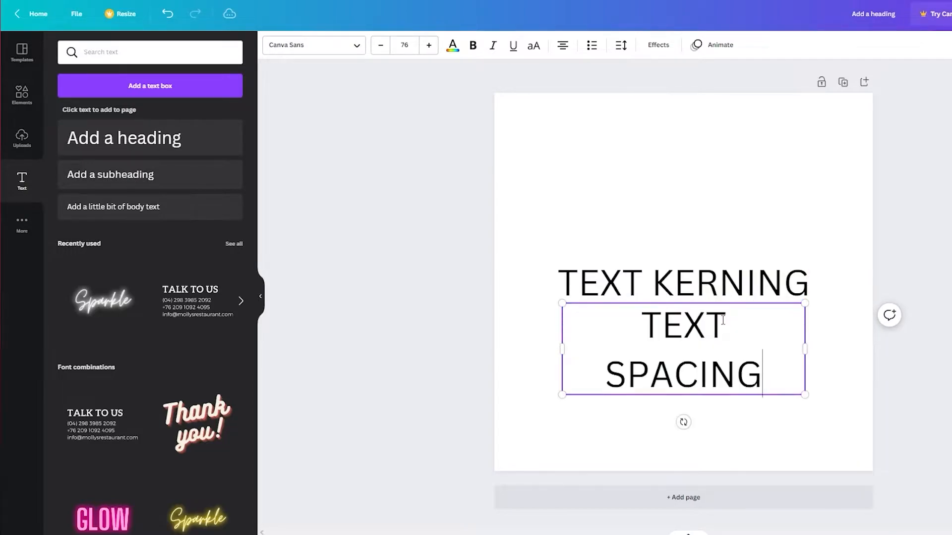
{"action": "left_click", "coordinate": [380, 45]}
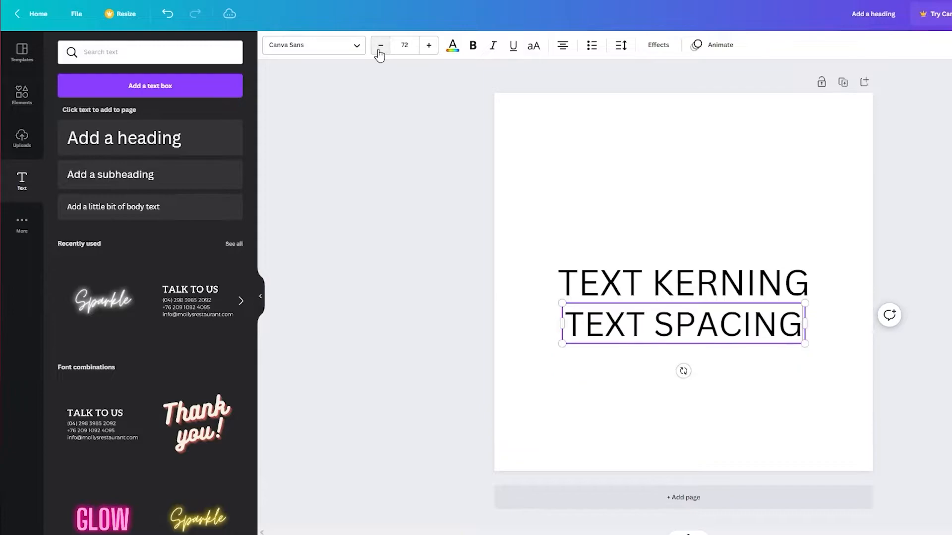
{"action": "double_click", "coordinate": [788, 324]}
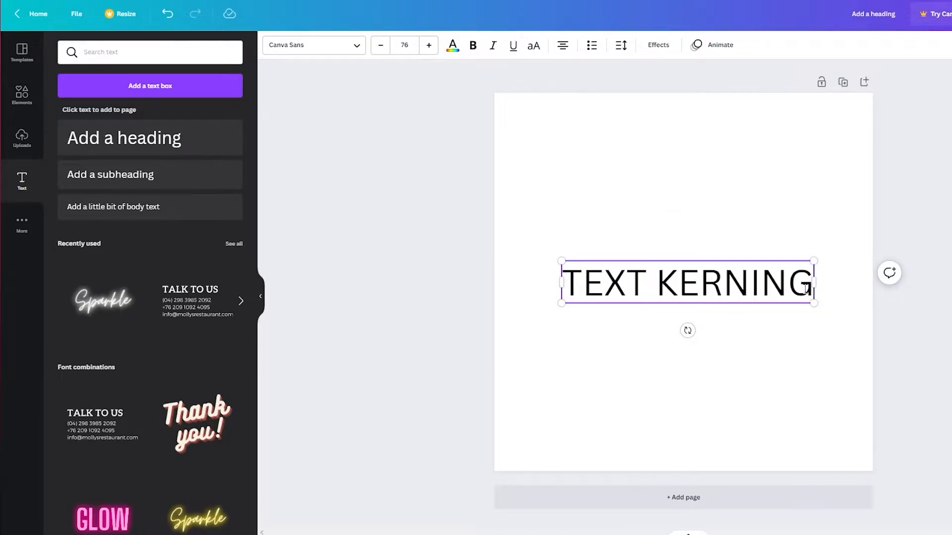
{"action": "type", "text": "TEX"}
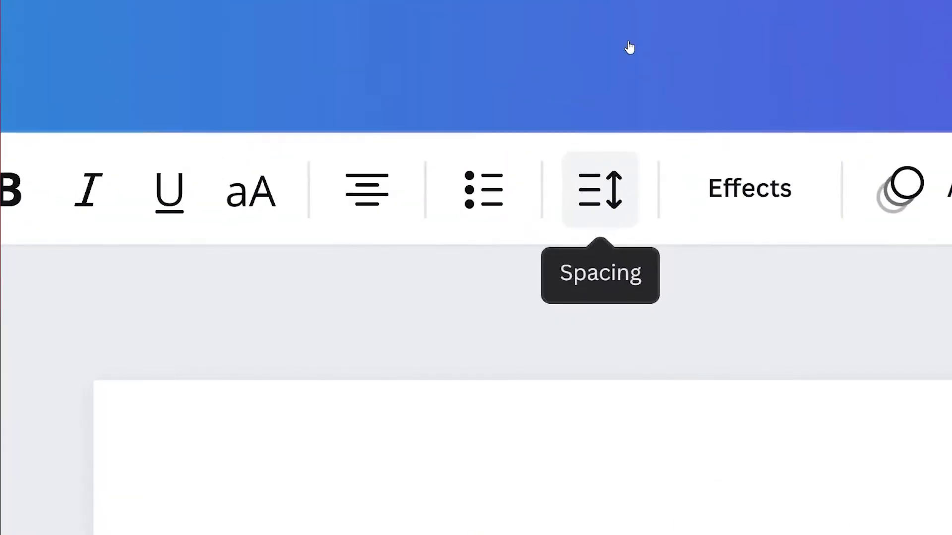
{"action": "mouse_move", "coordinate": [367, 190]}
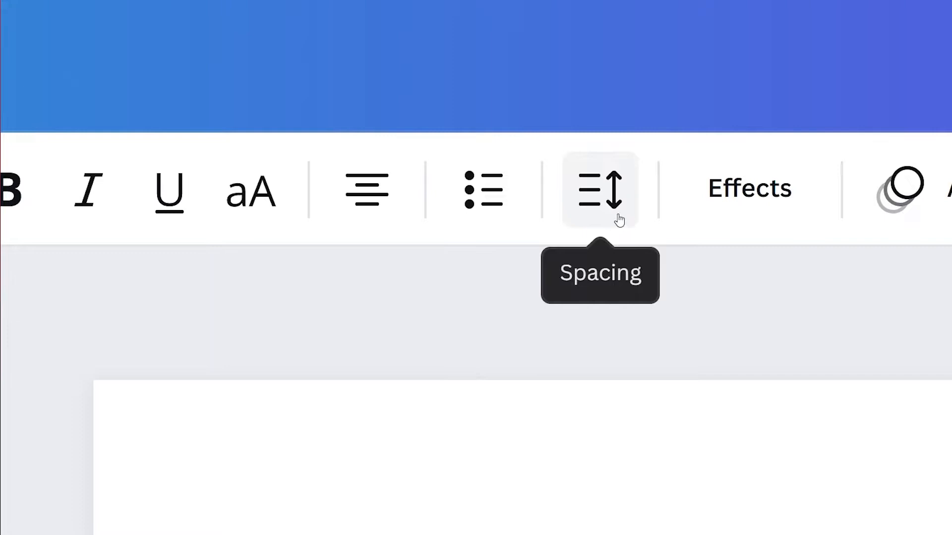
{"action": "mouse_move", "coordinate": [615, 211]}
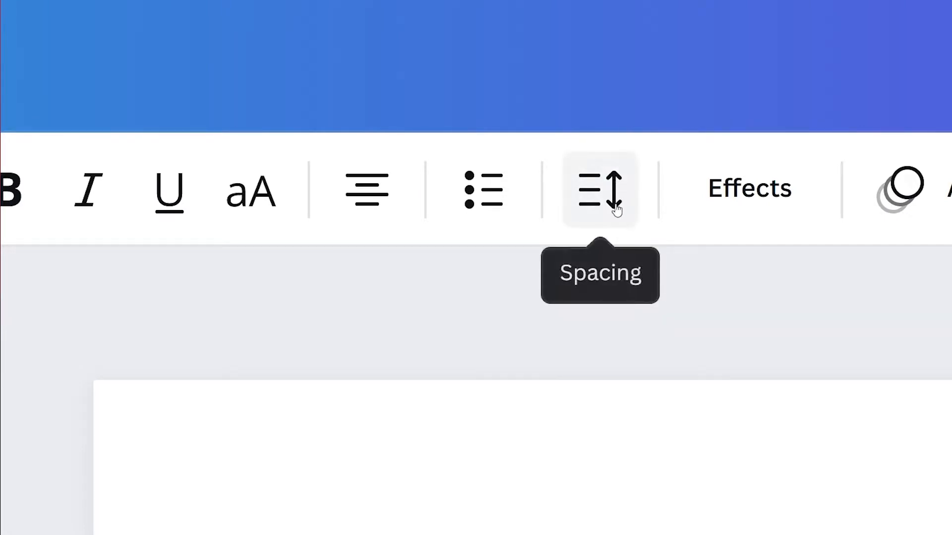
{"action": "mouse_move", "coordinate": [580, 207]}
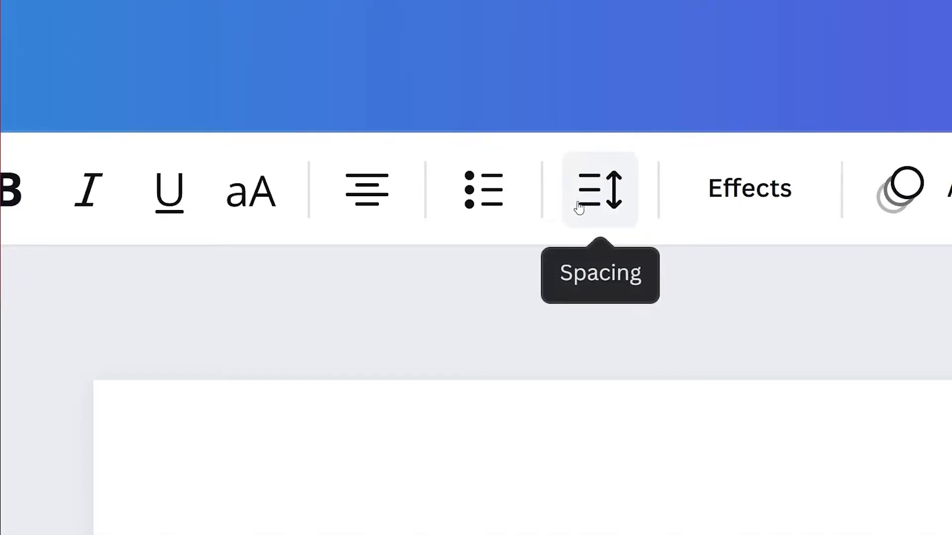
Show the Spacing settings for the selected heading text box
{"action": "left_click", "coordinate": [599, 189]}
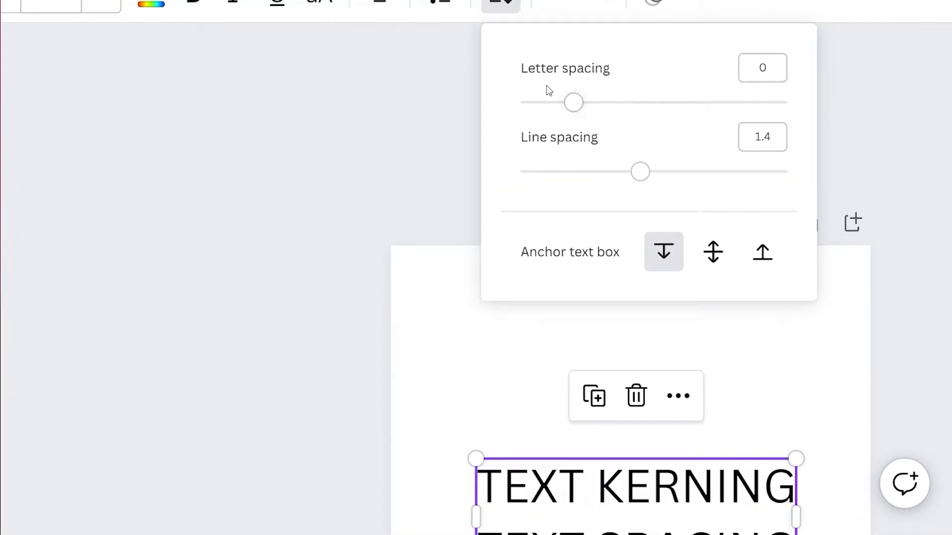
{"action": "mouse_move", "coordinate": [549, 243]}
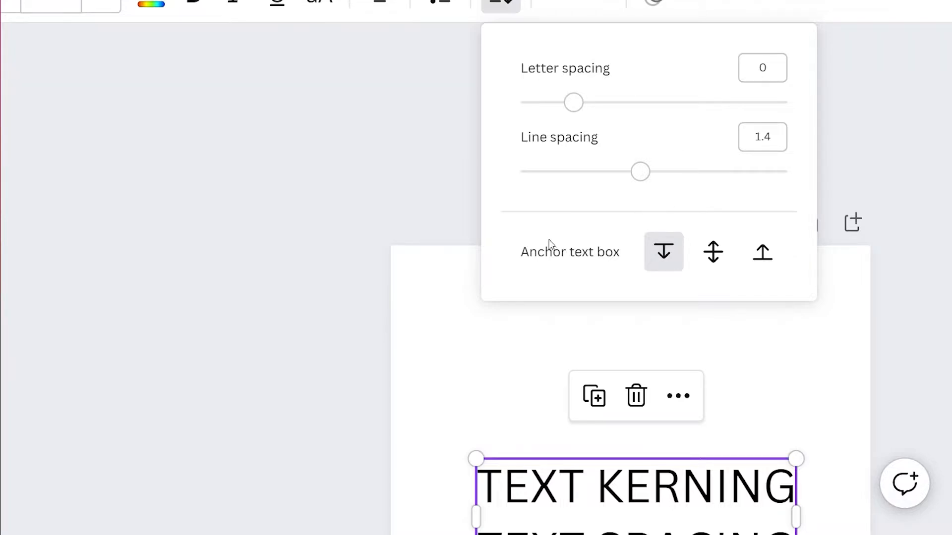
{"action": "mouse_move", "coordinate": [713, 252]}
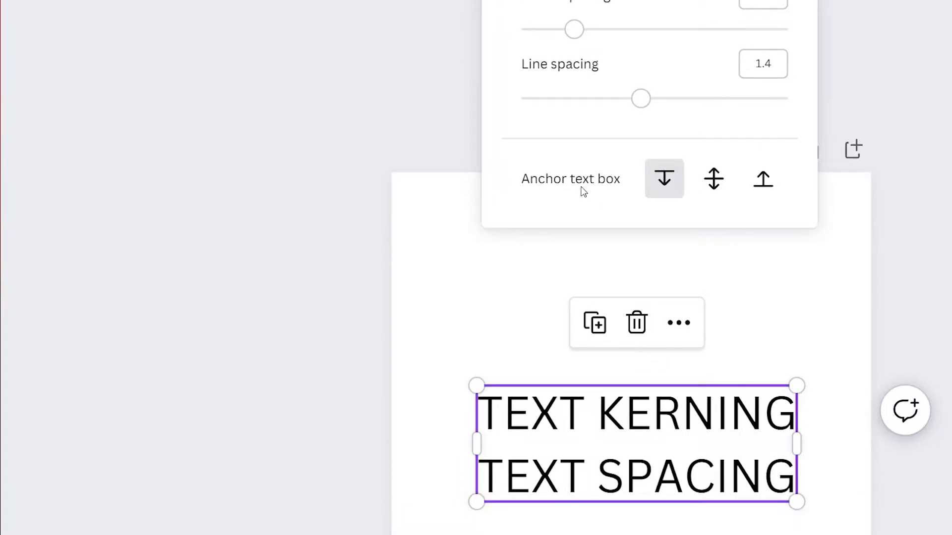
{"action": "mouse_move", "coordinate": [552, 186]}
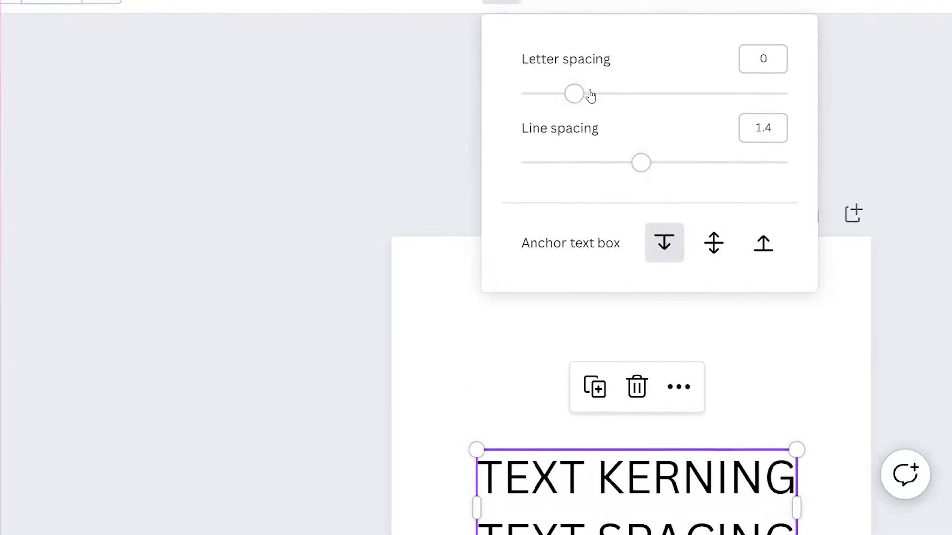
Anchor the heading text box at its middle instead of its top
{"action": "scroll", "scroll_direction": "down", "scroll_amount": 3}
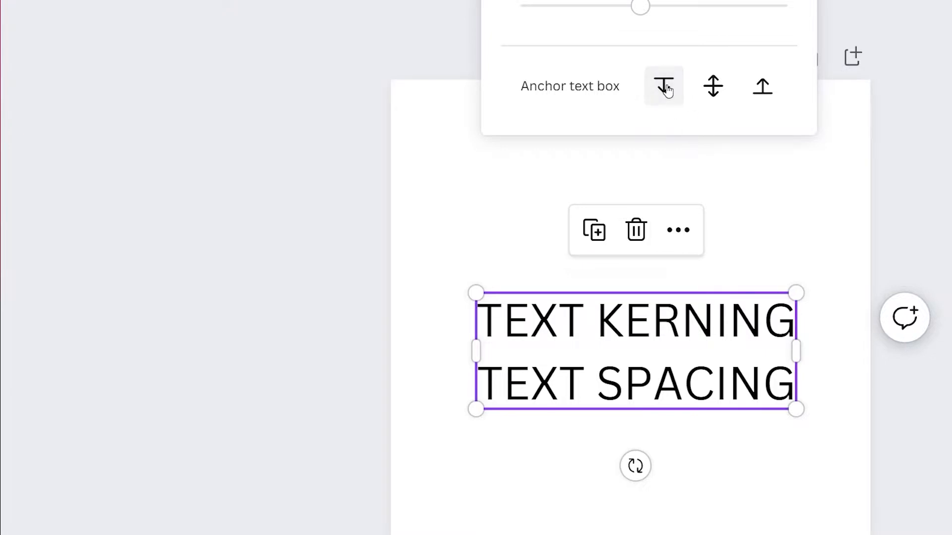
{"action": "left_click", "coordinate": [663, 85]}
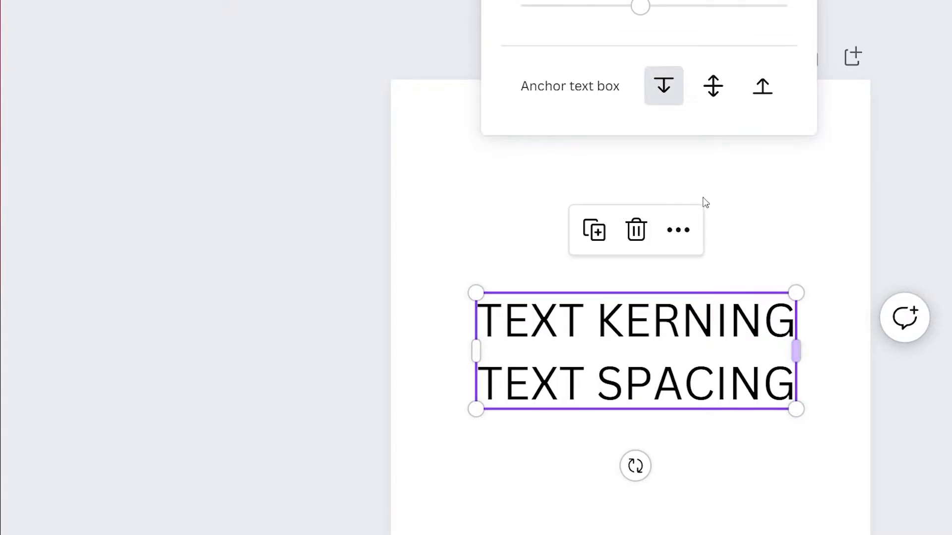
{"action": "left_click", "coordinate": [713, 85]}
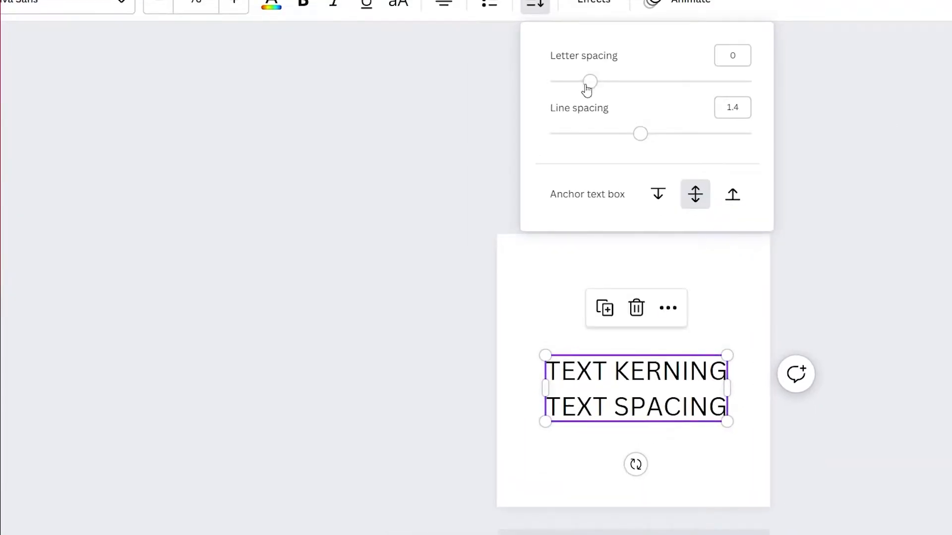
Try letter spacing from minimum to maximum, then 208, and line spacing up to maximum and back to about 1.6
{"action": "left_click_drag", "start_coordinate": [589, 80], "coordinate": [599, 80]}
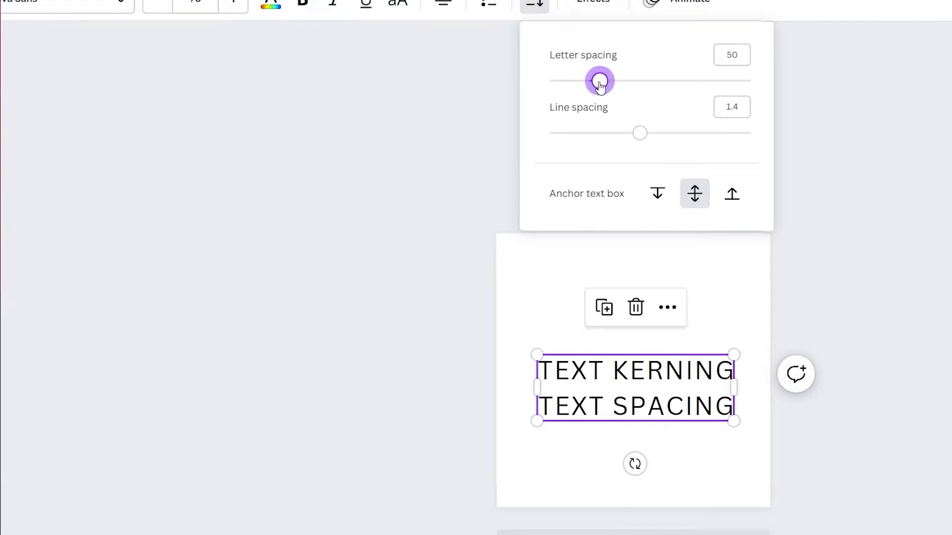
{"action": "left_click_drag", "start_coordinate": [599, 81], "coordinate": [752, 81]}
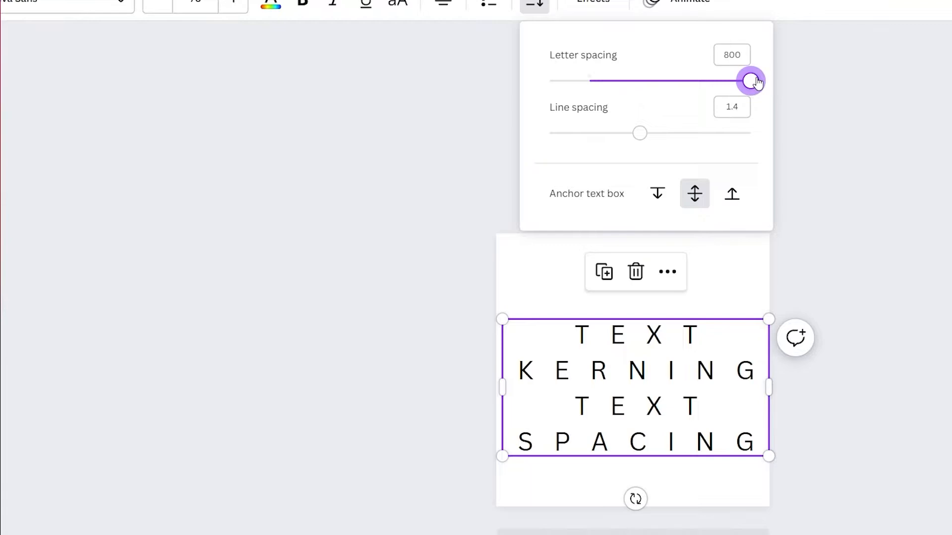
{"action": "left_click_drag", "start_coordinate": [752, 80], "coordinate": [548, 80]}
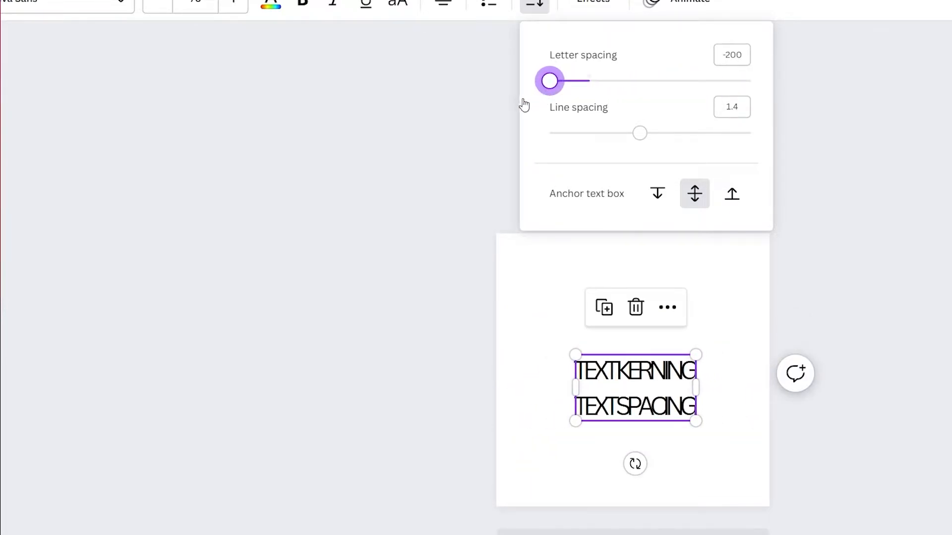
{"action": "left_click_drag", "start_coordinate": [550, 80], "coordinate": [631, 80]}
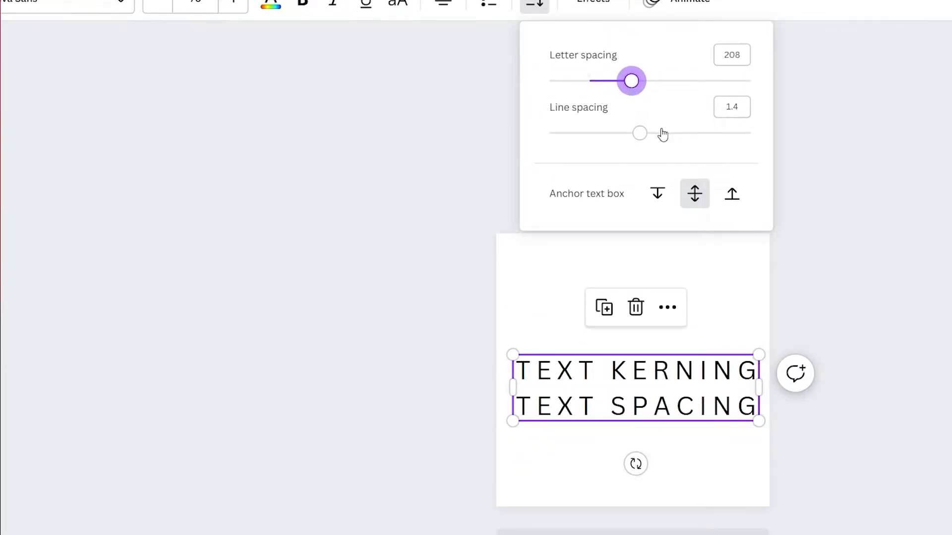
{"action": "left_click_drag", "start_coordinate": [639, 133], "coordinate": [699, 132]}
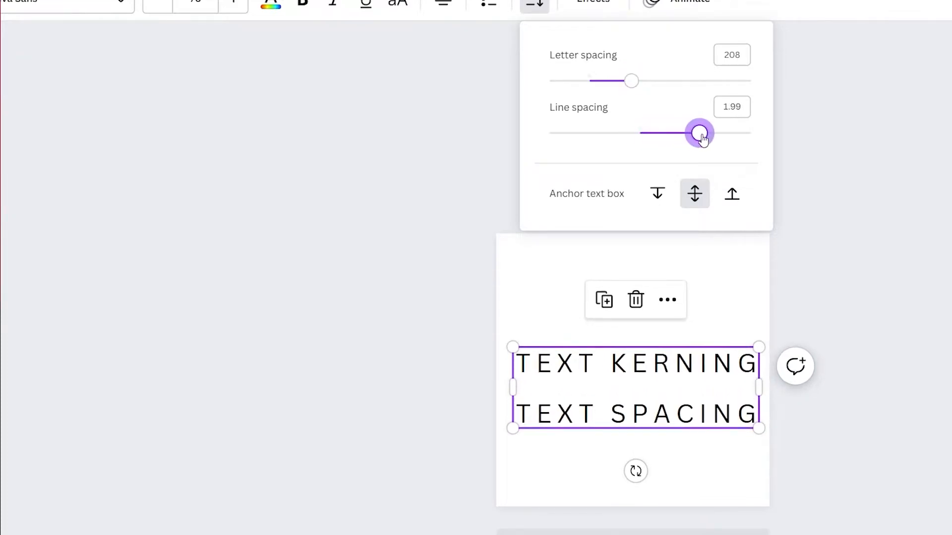
{"action": "left_click_drag", "start_coordinate": [699, 133], "coordinate": [749, 133]}
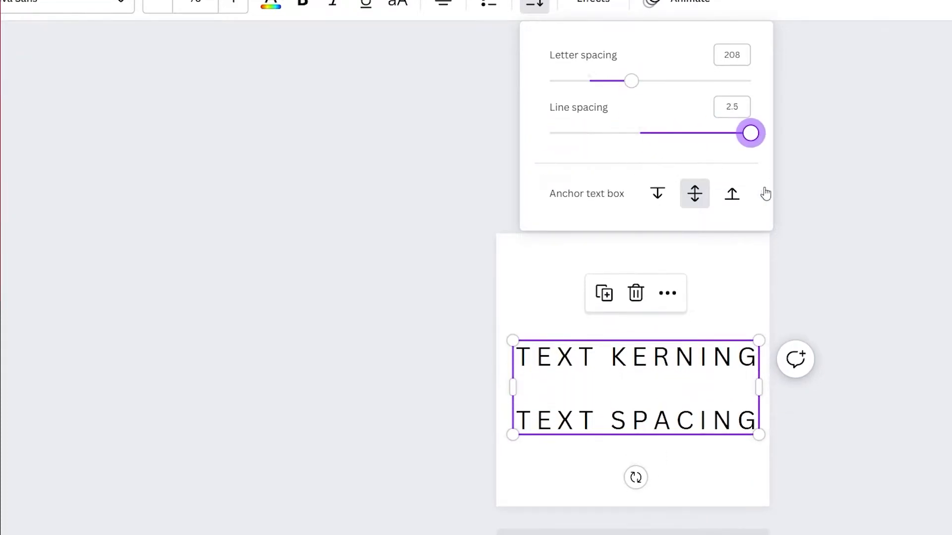
{"action": "left_click_drag", "start_coordinate": [750, 133], "coordinate": [549, 133]}
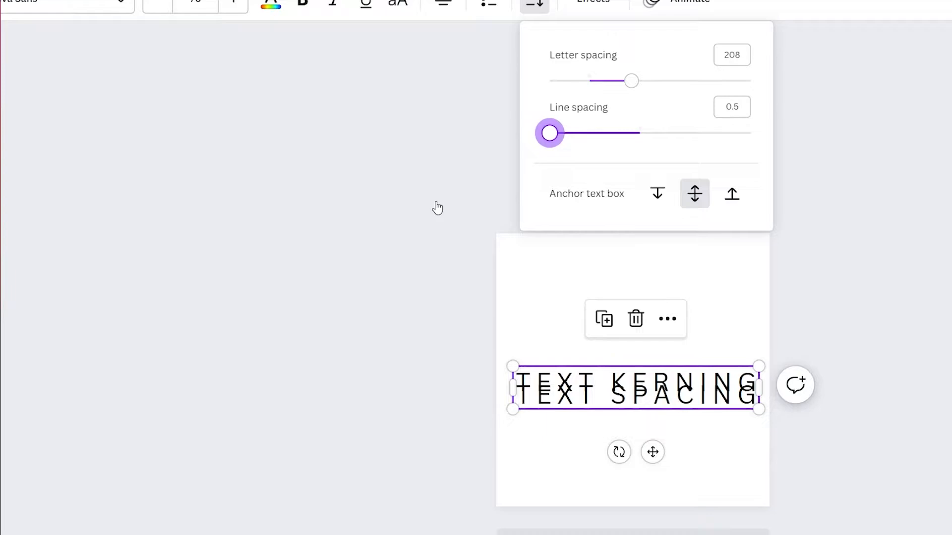
{"action": "left_click_drag", "start_coordinate": [549, 133], "coordinate": [660, 133]}
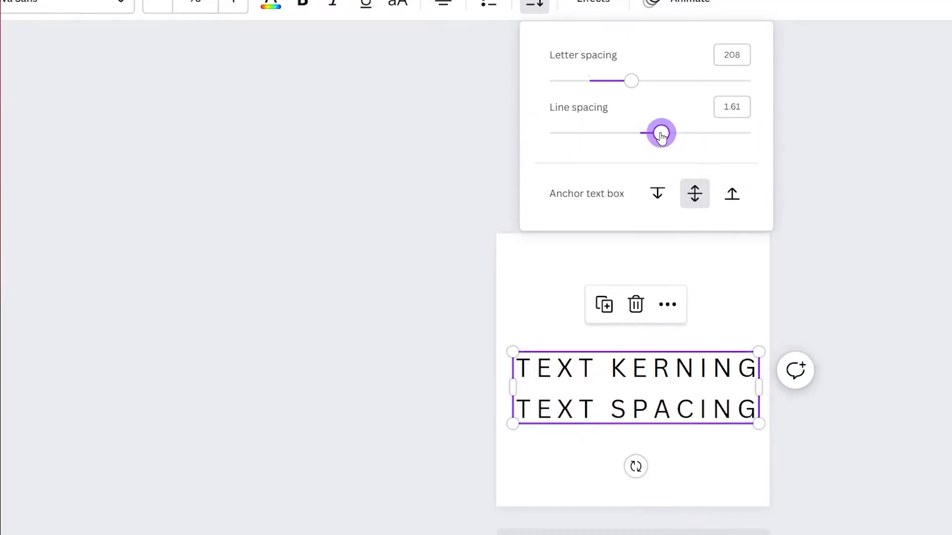
Settle on letter spacing 84 and tighten line spacing so the two lines overlap
{"action": "left_click_drag", "start_coordinate": [631, 81], "coordinate": [549, 81]}
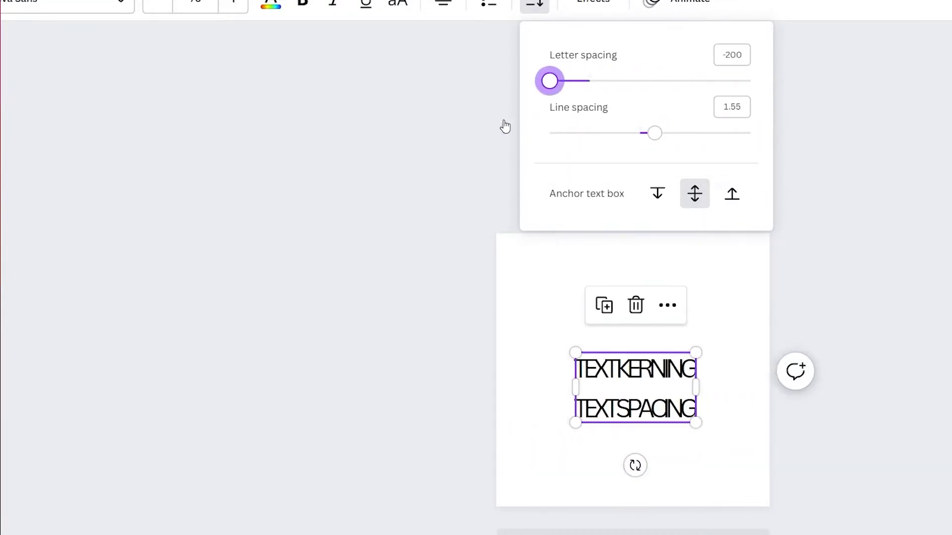
{"action": "left_click_drag", "start_coordinate": [548, 80], "coordinate": [605, 80]}
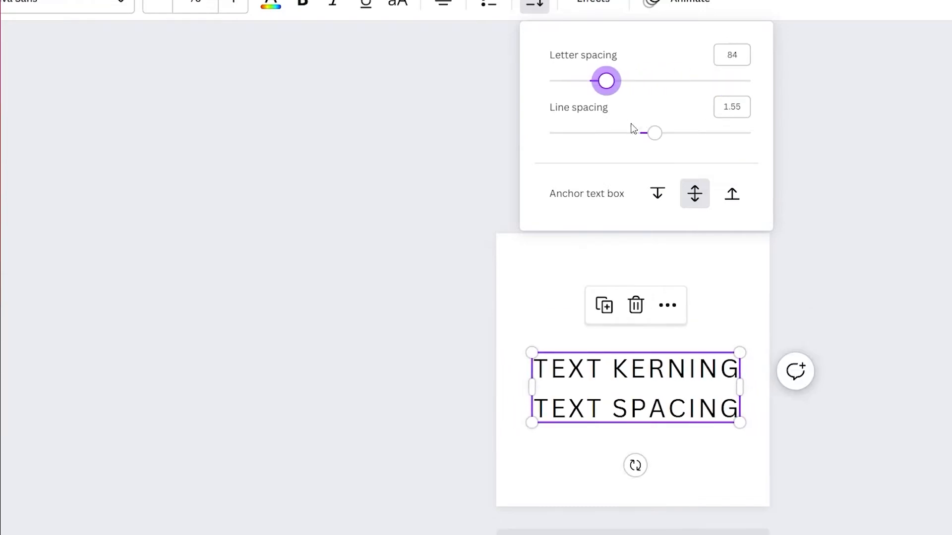
{"action": "left_click_drag", "start_coordinate": [653, 132], "coordinate": [549, 131]}
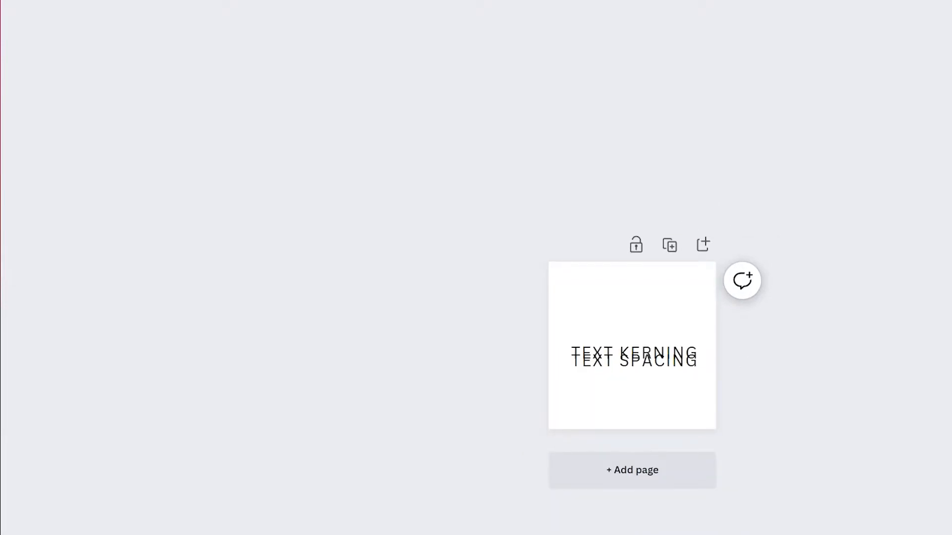
{"action": "mouse_move", "coordinate": [494, 223]}
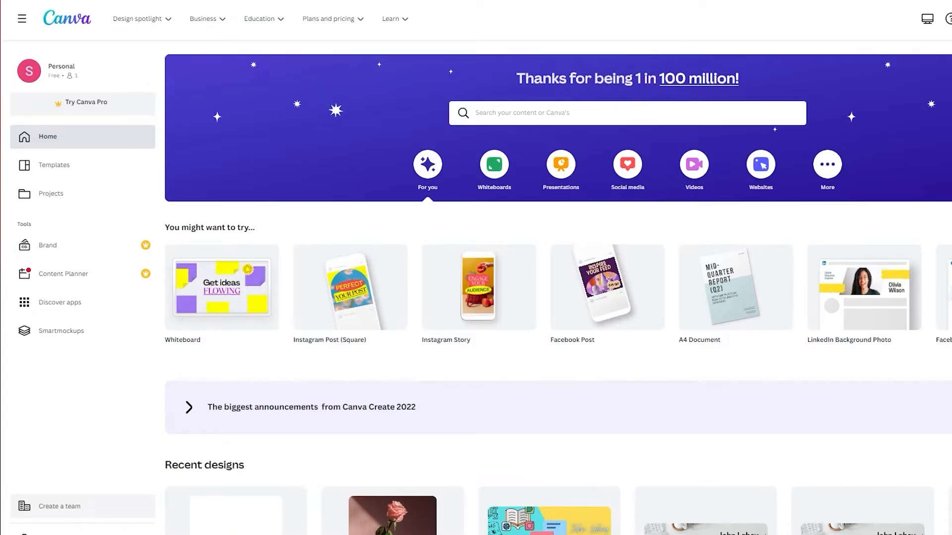
{"action": "mouse_move", "coordinate": [32, 229]}
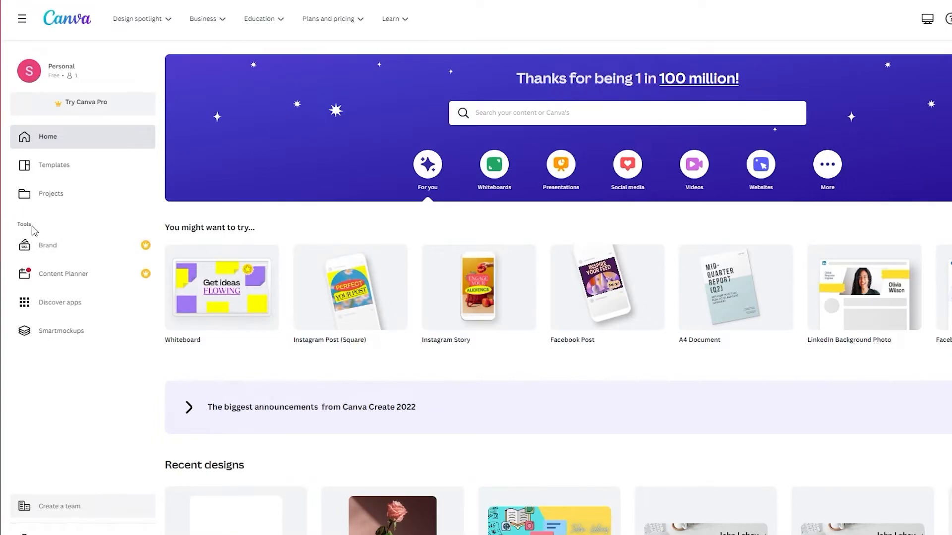
{"action": "mouse_move", "coordinate": [89, 253]}
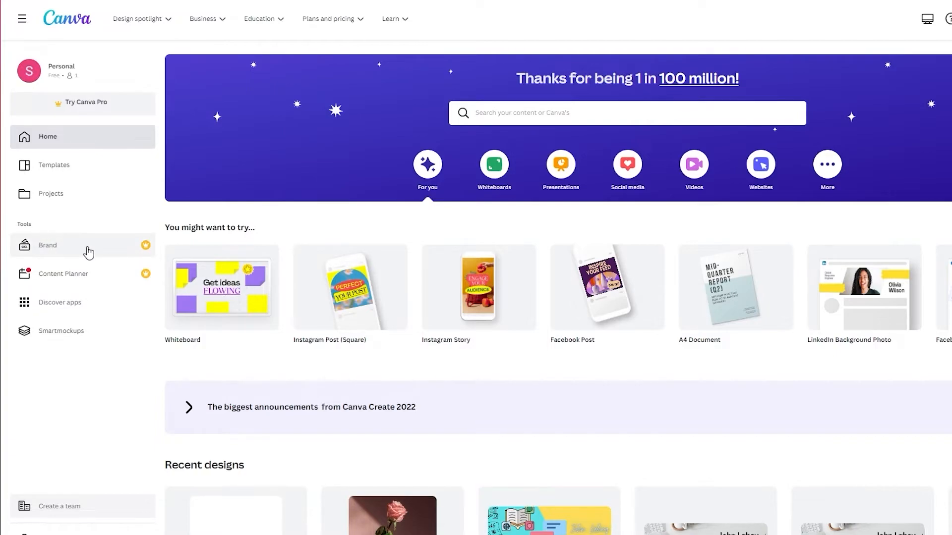
View the Brand Kit page down to Brand fonts, then start a new browser tab
{"action": "left_click", "coordinate": [48, 245]}
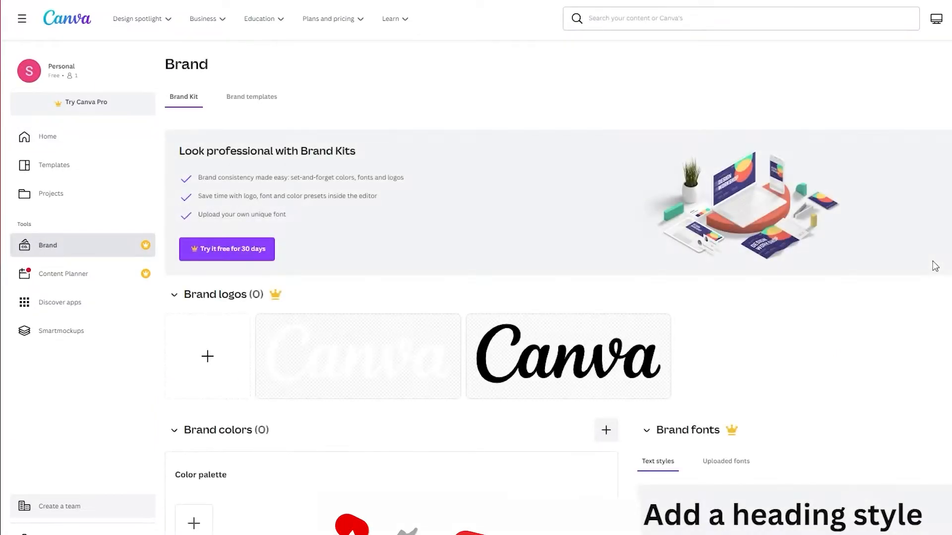
{"action": "scroll", "scroll_direction": "down", "scroll_amount": 3}
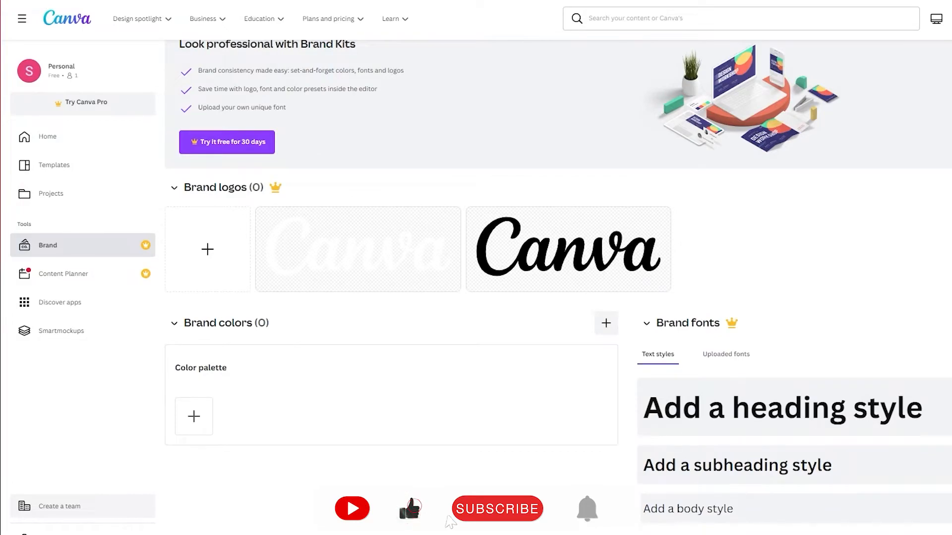
{"action": "left_click", "coordinate": [496, 509]}
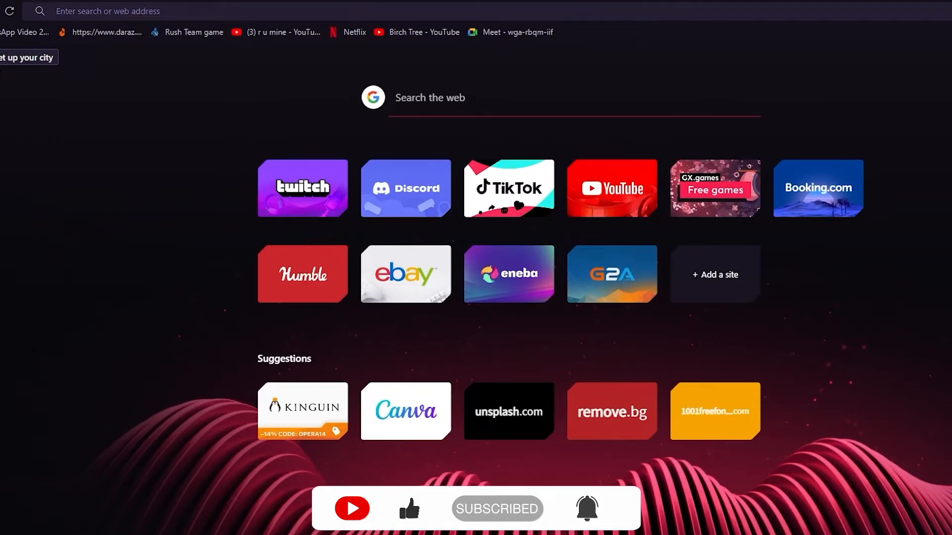
Enter 100 in the address bar to bring up the 1001 Free Fonts suggestion
{"action": "type", "text": "100"}
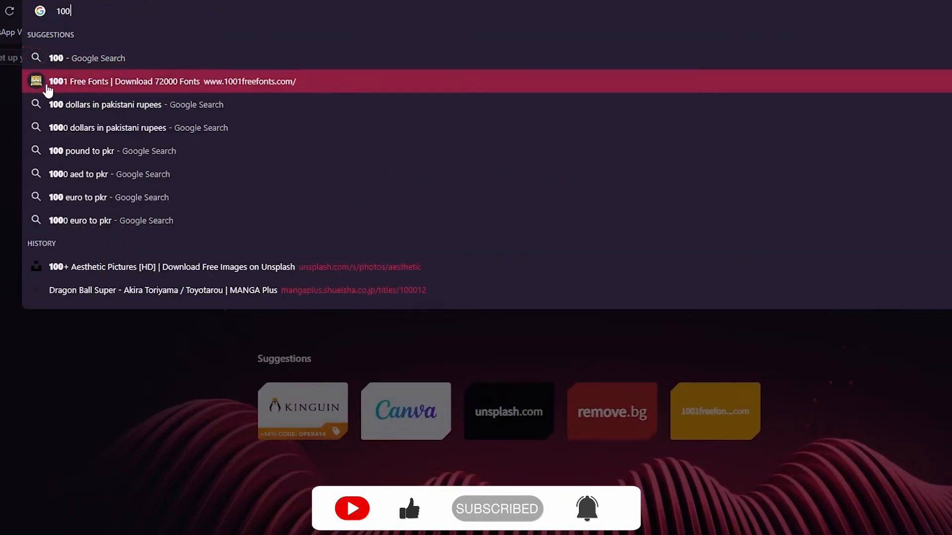
{"action": "mouse_move", "coordinate": [186, 89]}
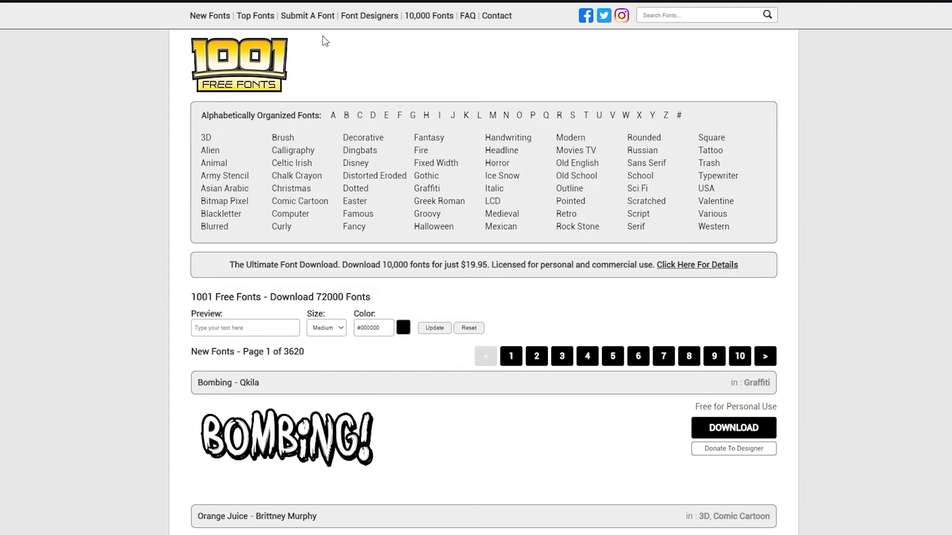
{"action": "scroll", "scroll_direction": "down", "scroll_amount": 3}
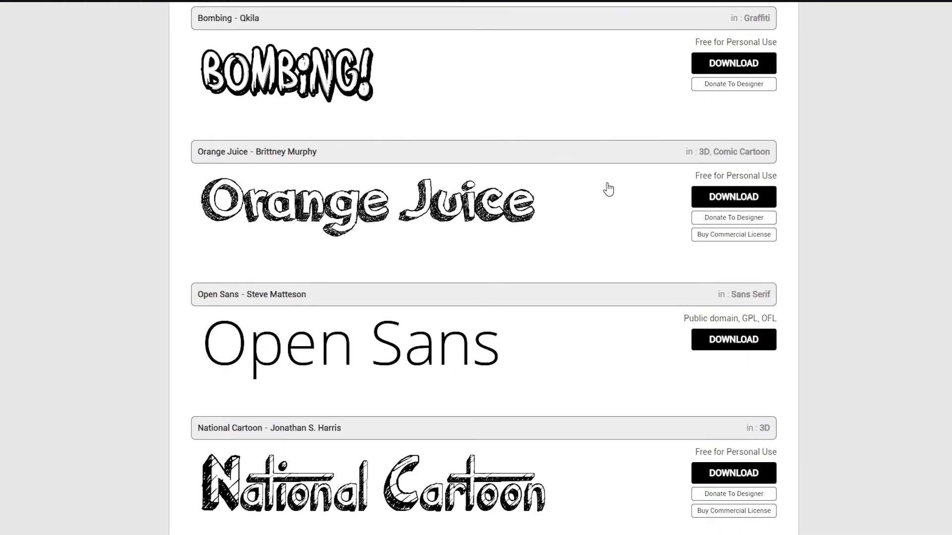
{"action": "scroll", "scroll_direction": "down", "scroll_amount": 3}
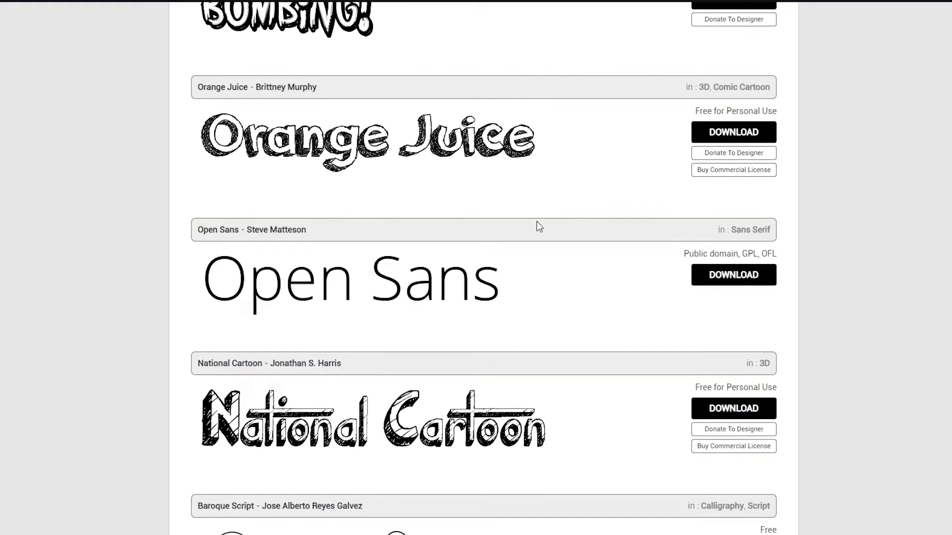
{"action": "scroll", "scroll_direction": "down", "scroll_amount": 3}
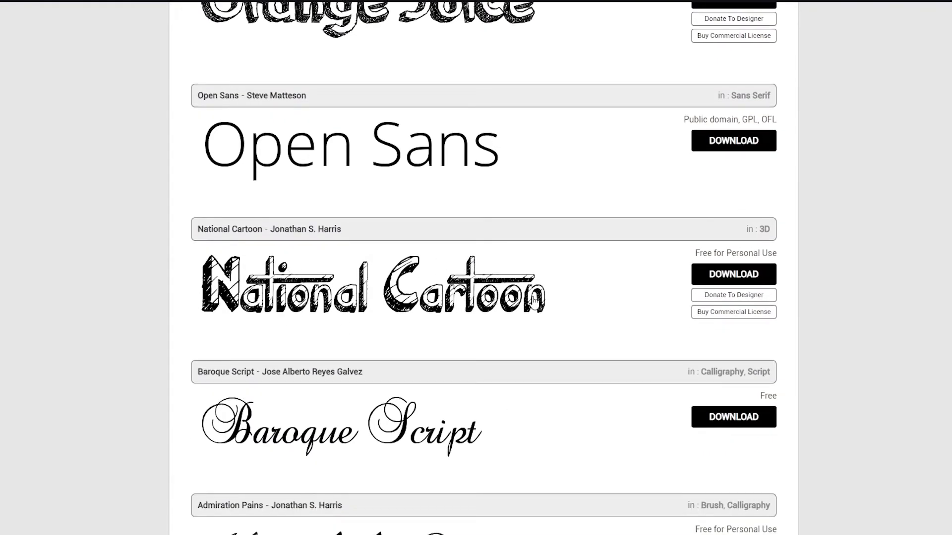
{"action": "scroll", "scroll_direction": "down", "scroll_amount": 3}
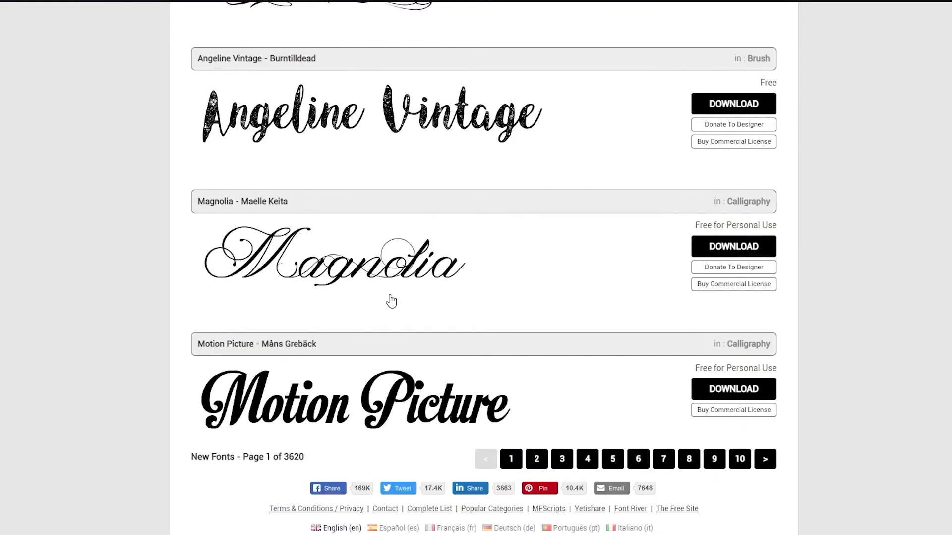
{"action": "scroll", "scroll_direction": "up", "scroll_amount": 3}
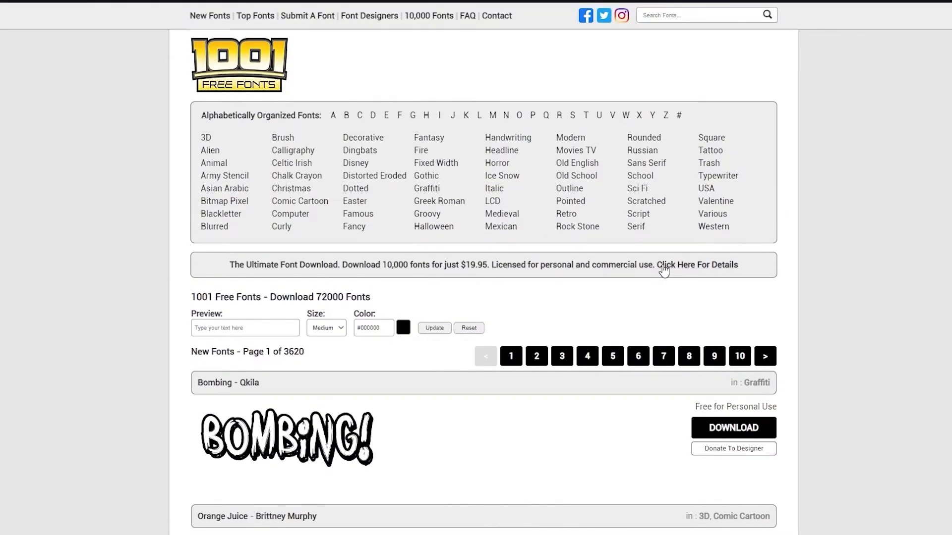
{"action": "mouse_move", "coordinate": [697, 264]}
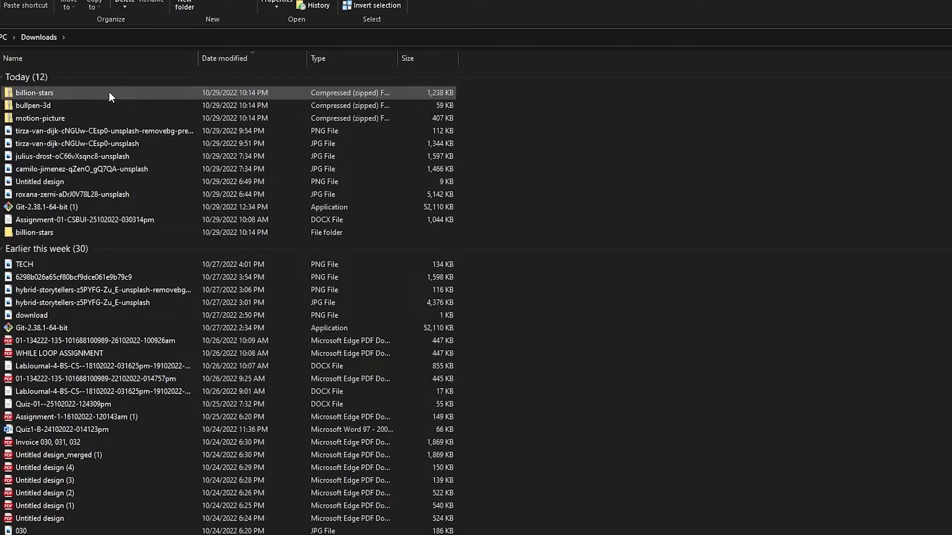
Preview the BillionStars_PersonalUse font from the downloaded billion-stars folder, then close the viewer
{"action": "left_click", "coordinate": [103, 131]}
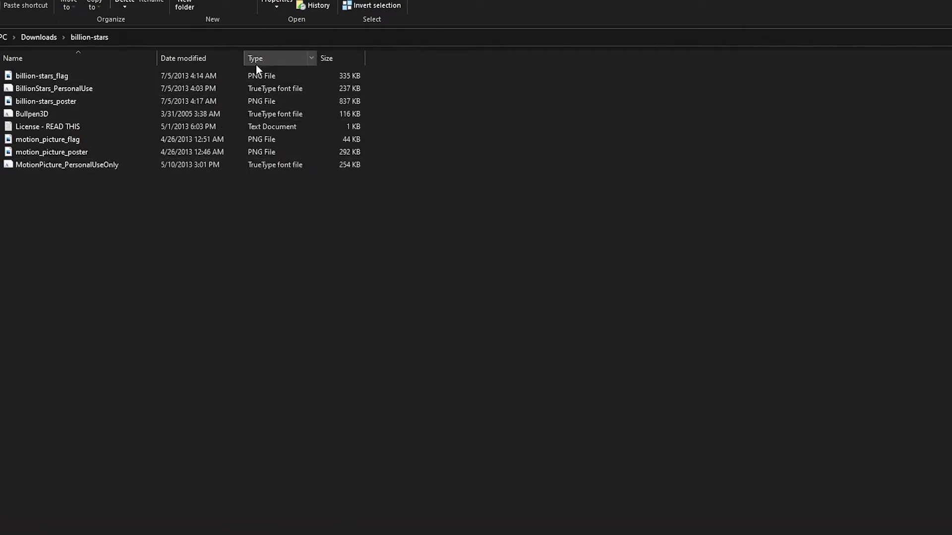
{"action": "left_click", "coordinate": [55, 88]}
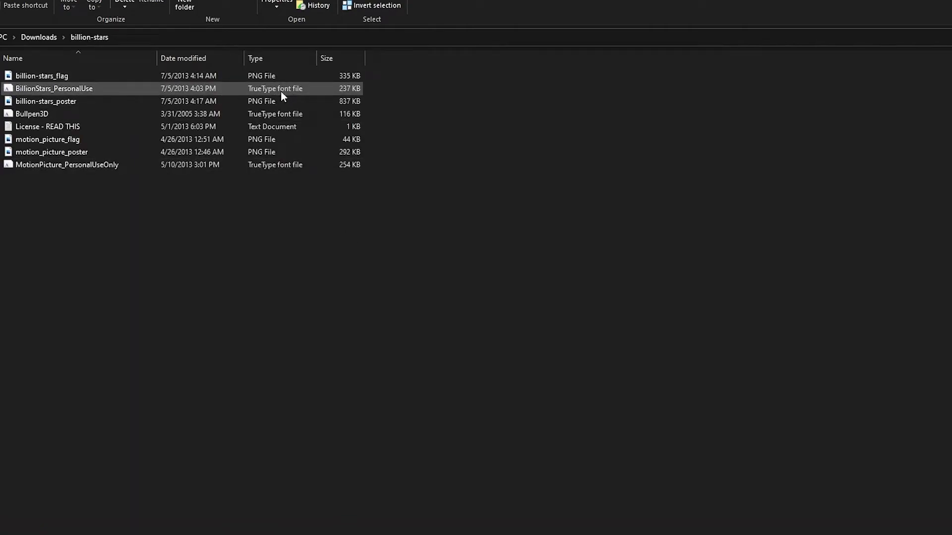
{"action": "mouse_move", "coordinate": [169, 92]}
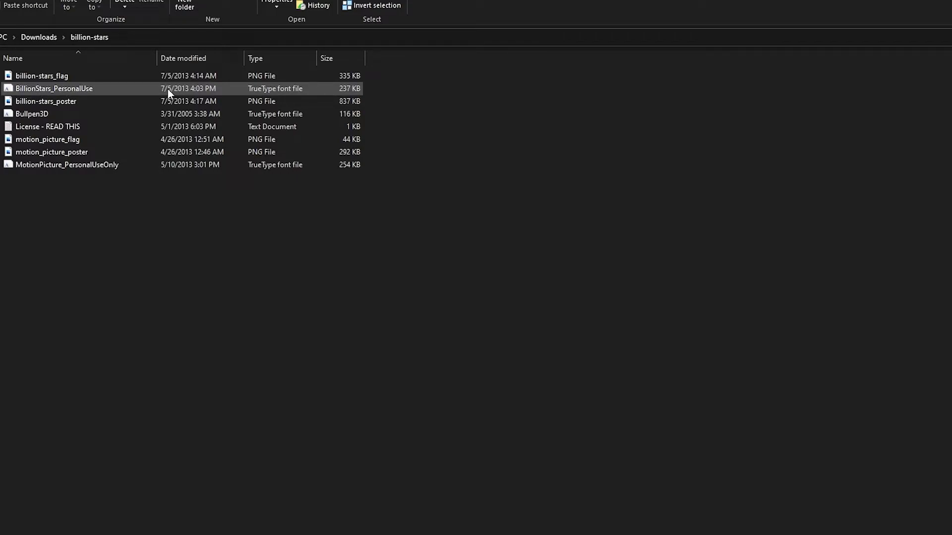
{"action": "double_click", "coordinate": [53, 88]}
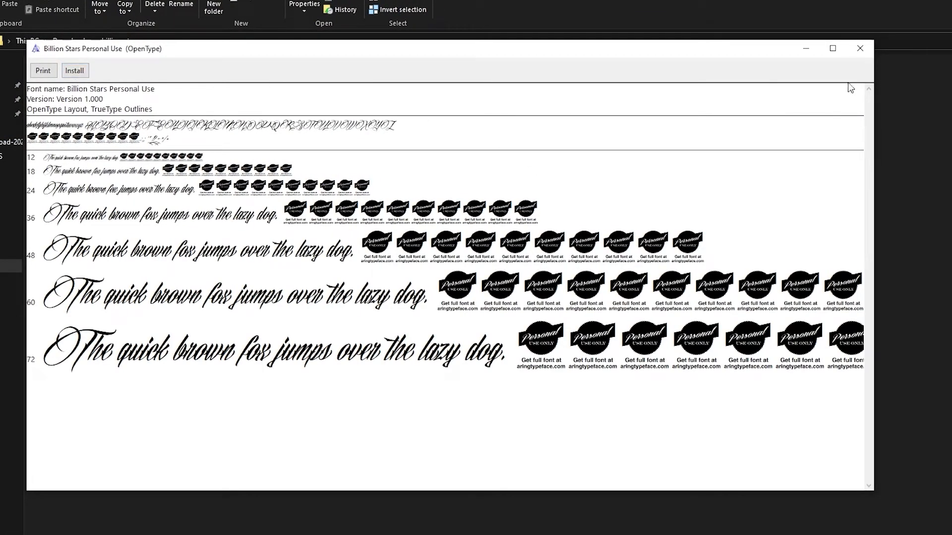
{"action": "left_click", "coordinate": [859, 49]}
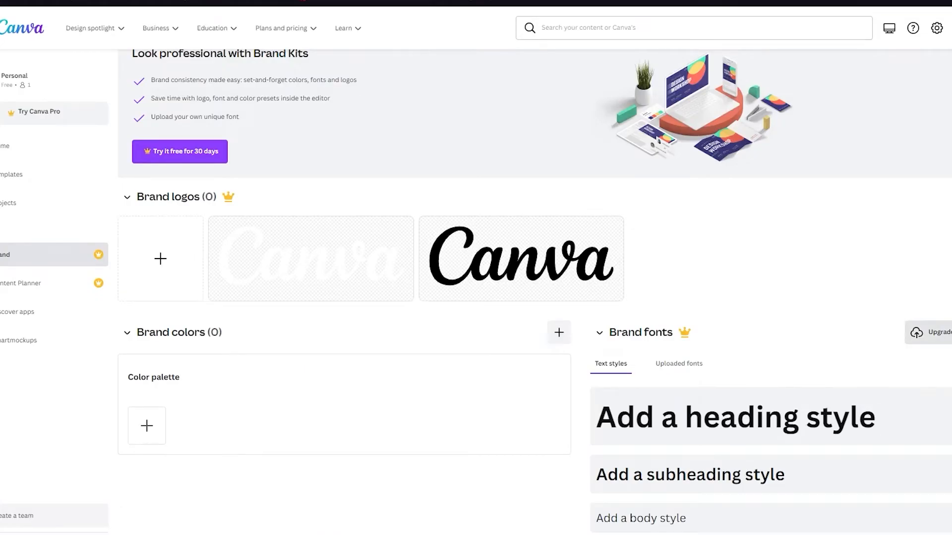
{"action": "mouse_move", "coordinate": [933, 286]}
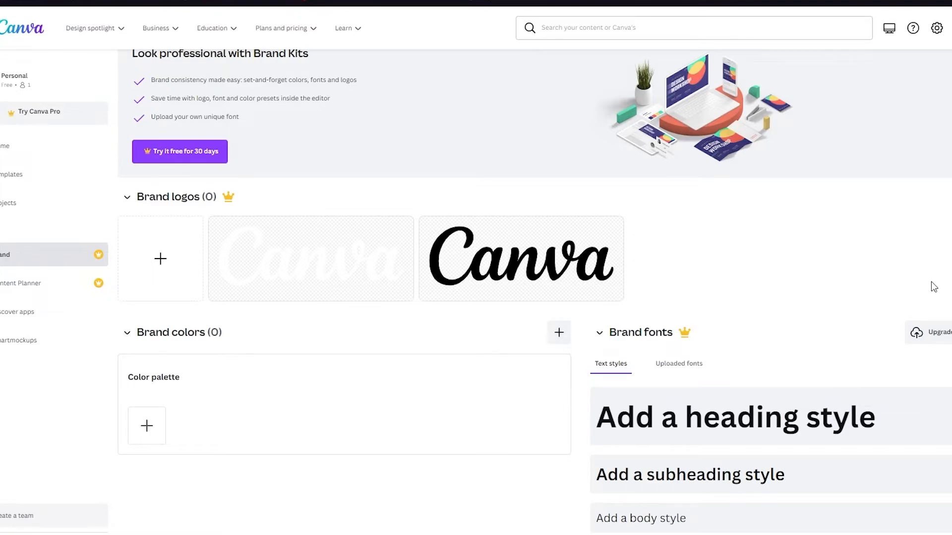
{"action": "mouse_move", "coordinate": [856, 269]}
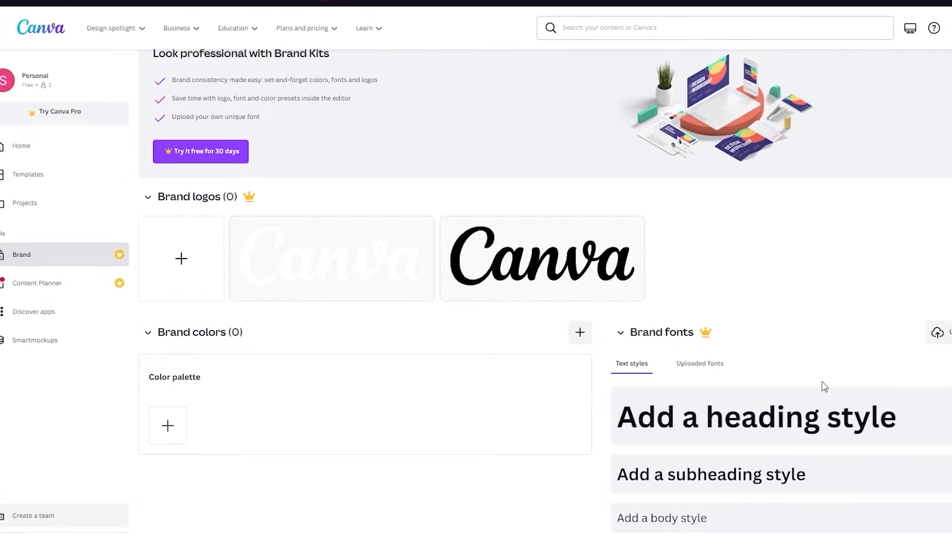
Return to Canva's Brand Kit page and bring up the Plans and pricing overview
{"action": "left_click", "coordinate": [619, 332]}
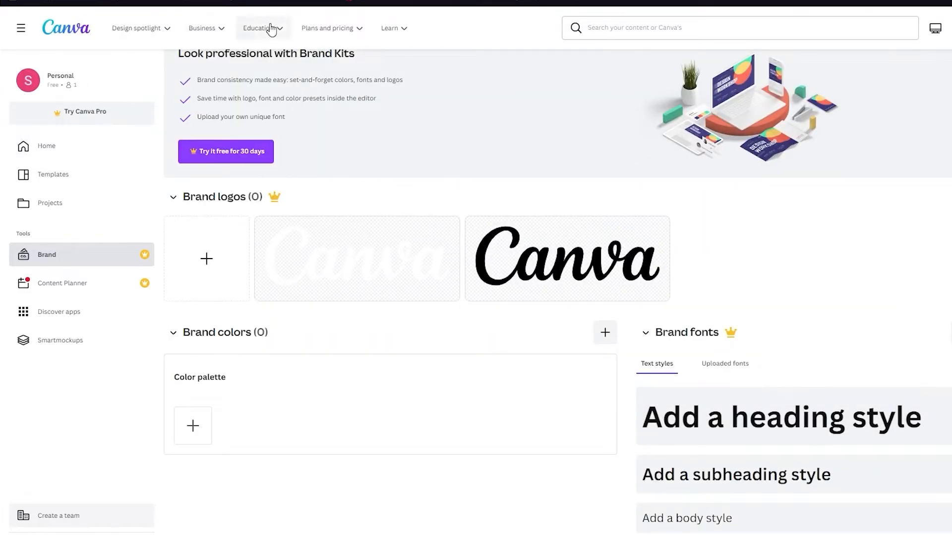
{"action": "left_click", "coordinate": [327, 28]}
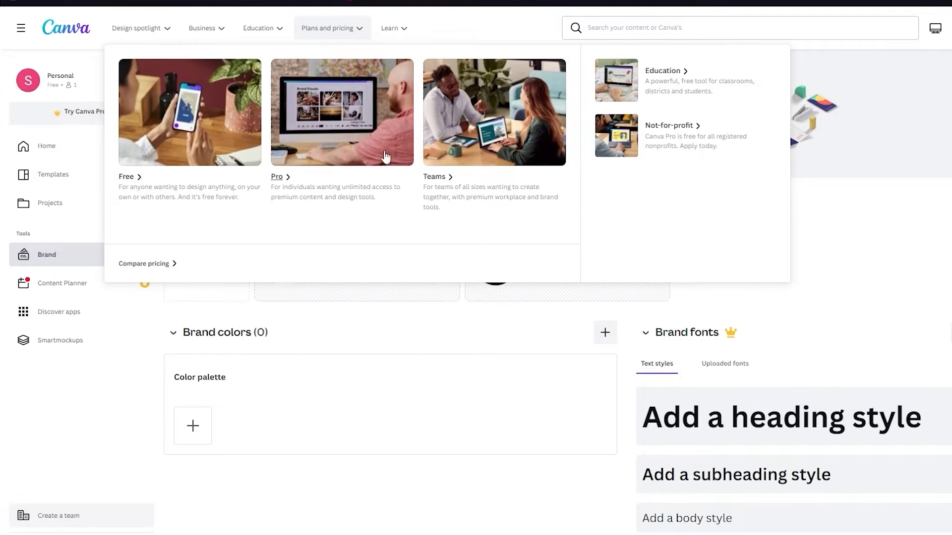
{"action": "mouse_move", "coordinate": [394, 135]}
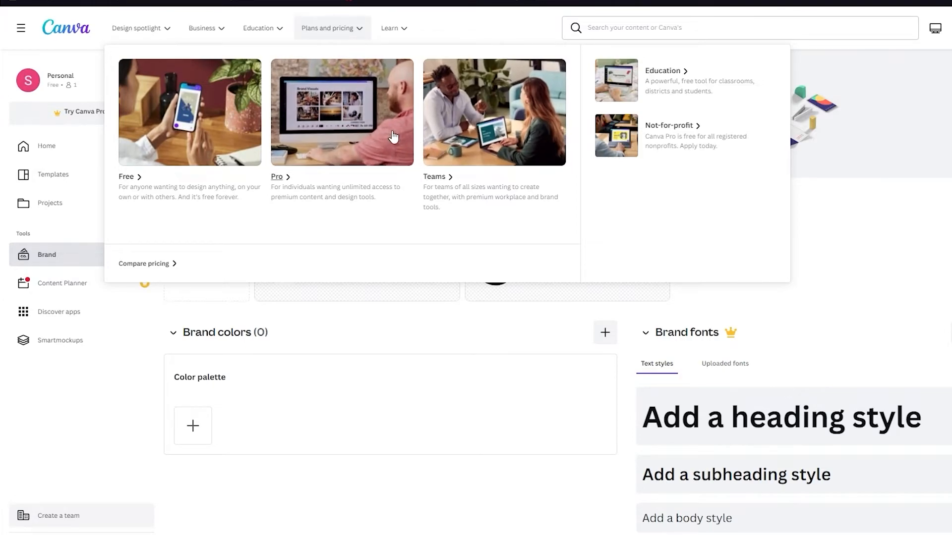
{"action": "mouse_move", "coordinate": [372, 145]}
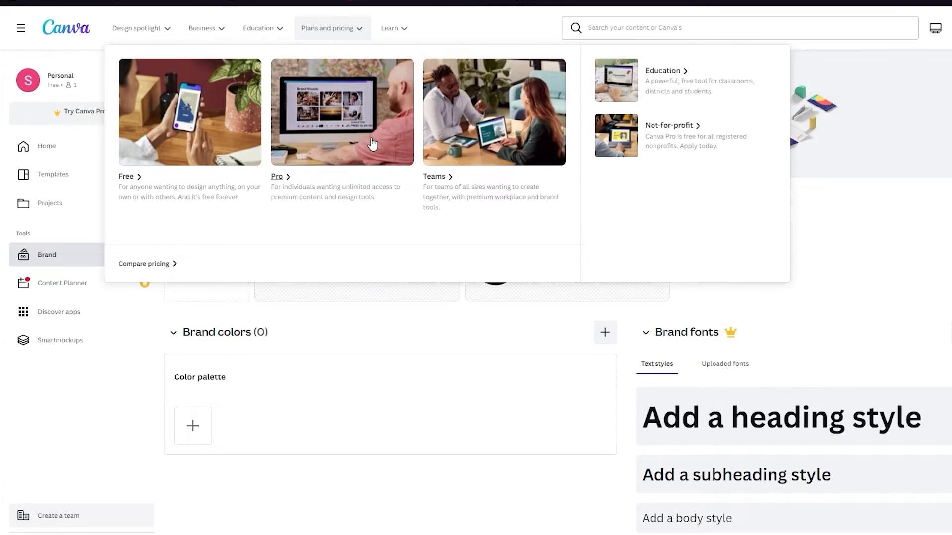
{"action": "mouse_move", "coordinate": [491, 128]}
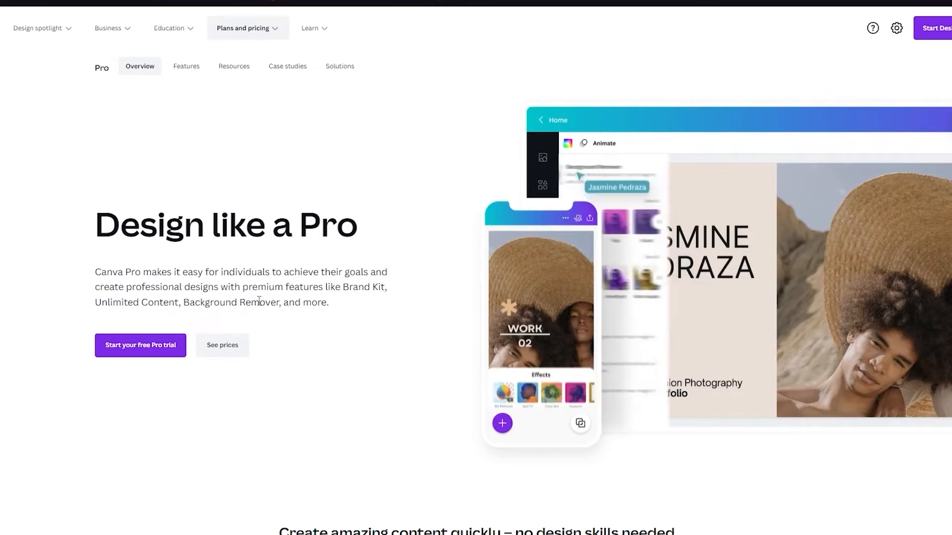
View Pro plan prices, comparing monthly against yearly billing, ending on yearly at $54.99 per year
{"action": "left_click", "coordinate": [222, 345]}
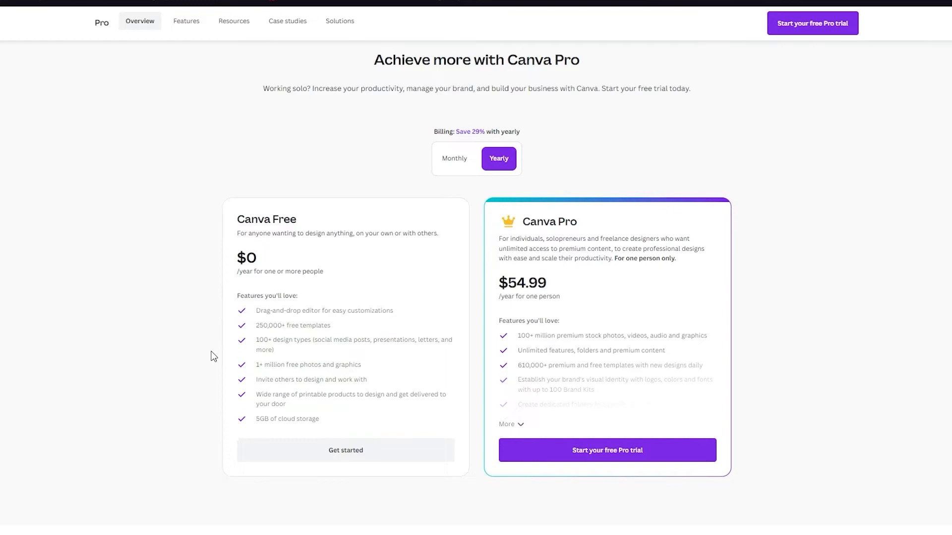
{"action": "mouse_move", "coordinate": [585, 269]}
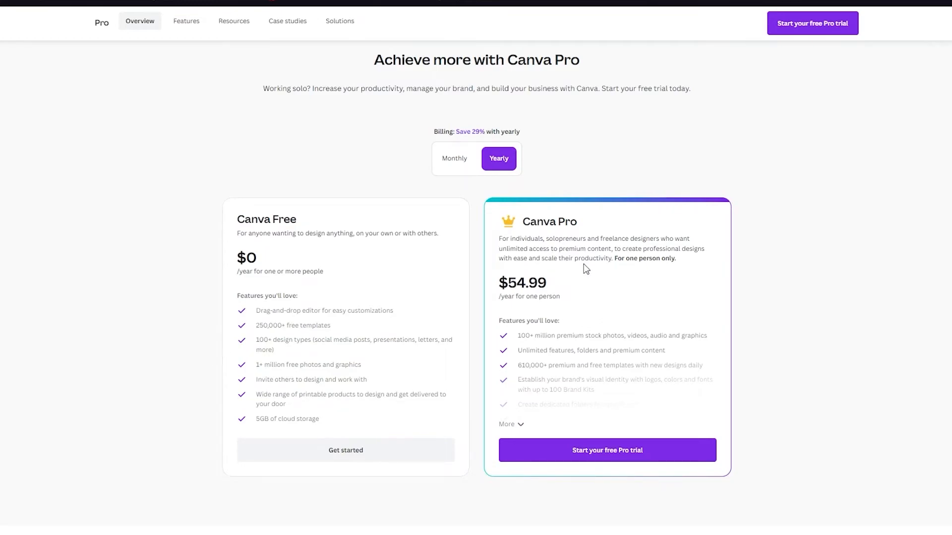
{"action": "mouse_move", "coordinate": [454, 160]}
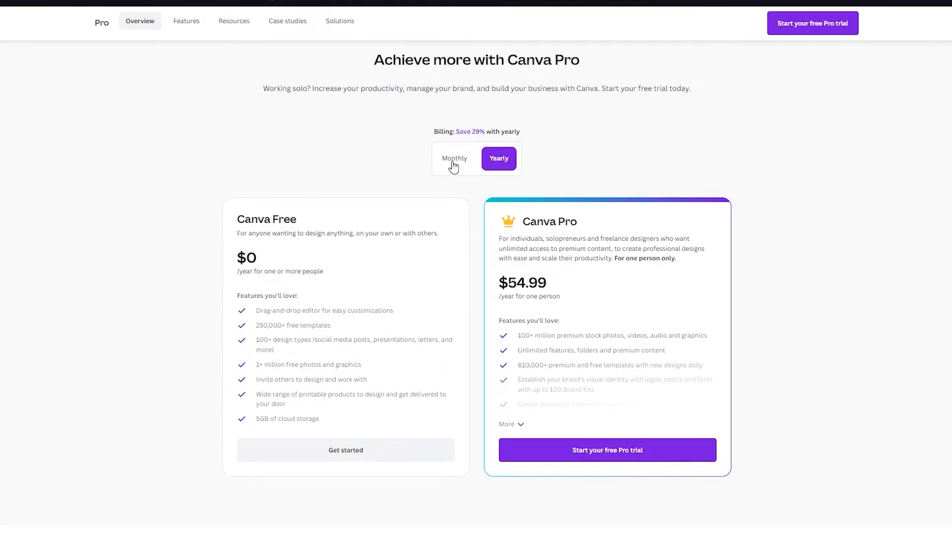
{"action": "left_click", "coordinate": [454, 158]}
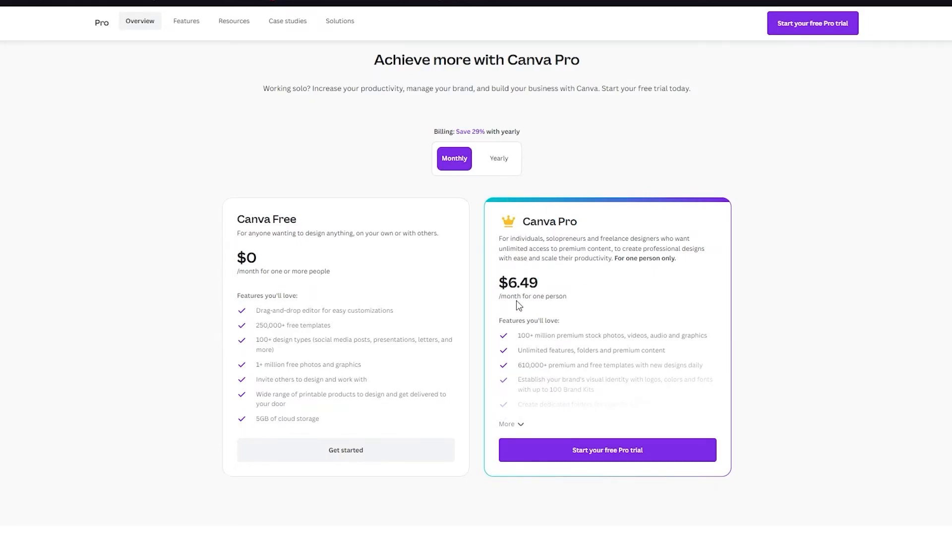
{"action": "mouse_move", "coordinate": [463, 174]}
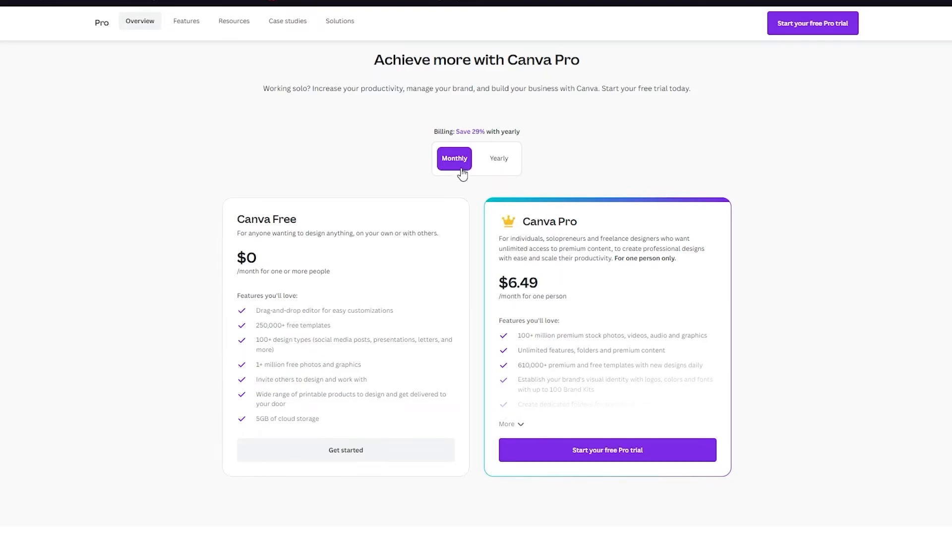
{"action": "left_click", "coordinate": [497, 159]}
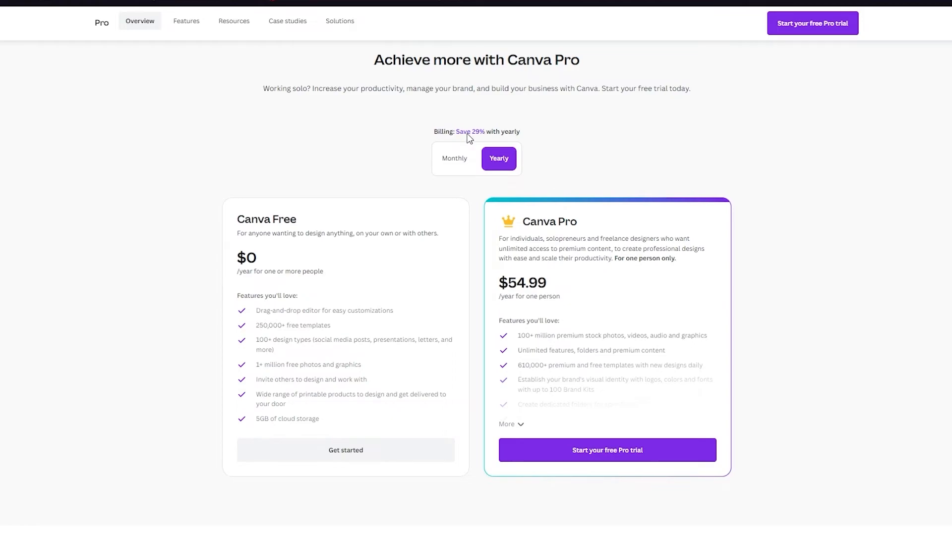
{"action": "mouse_move", "coordinate": [901, 88]}
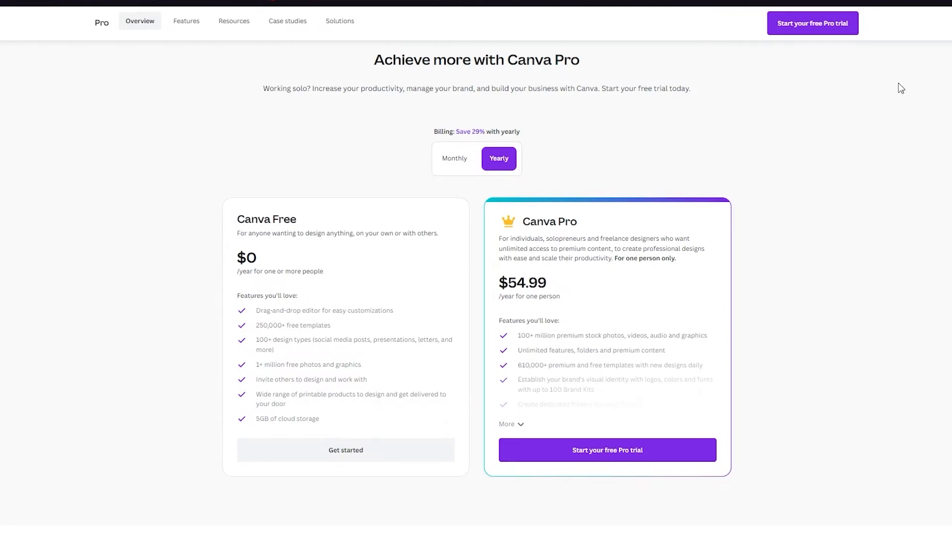
{"action": "mouse_move", "coordinate": [704, 453]}
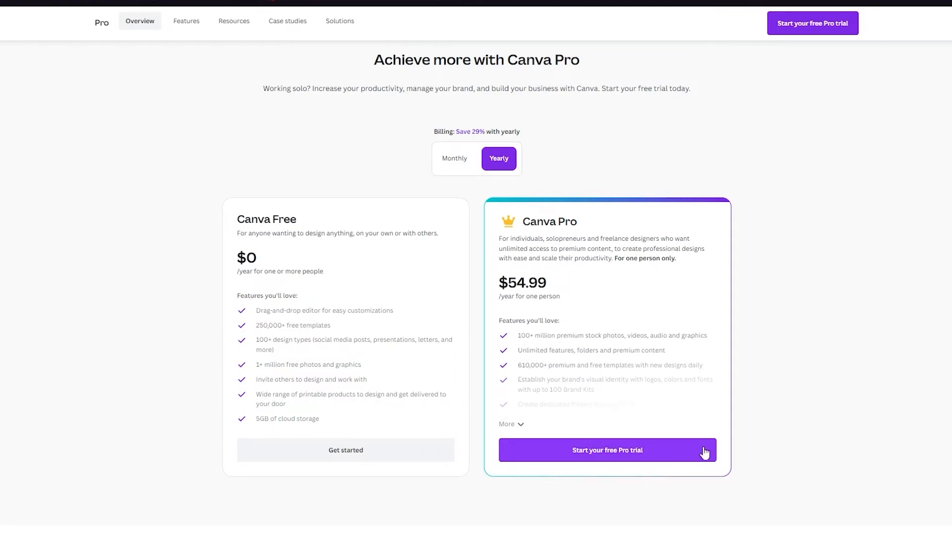
{"action": "scroll", "scroll_direction": "down", "scroll_amount": 3}
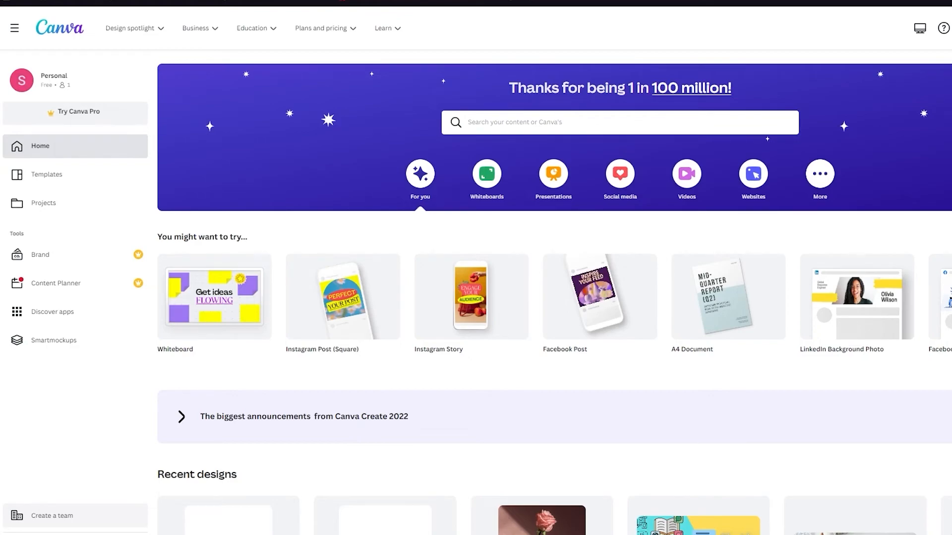
From the Brand page, create a new blank Instagram Post (Square) design
{"action": "left_click", "coordinate": [60, 255]}
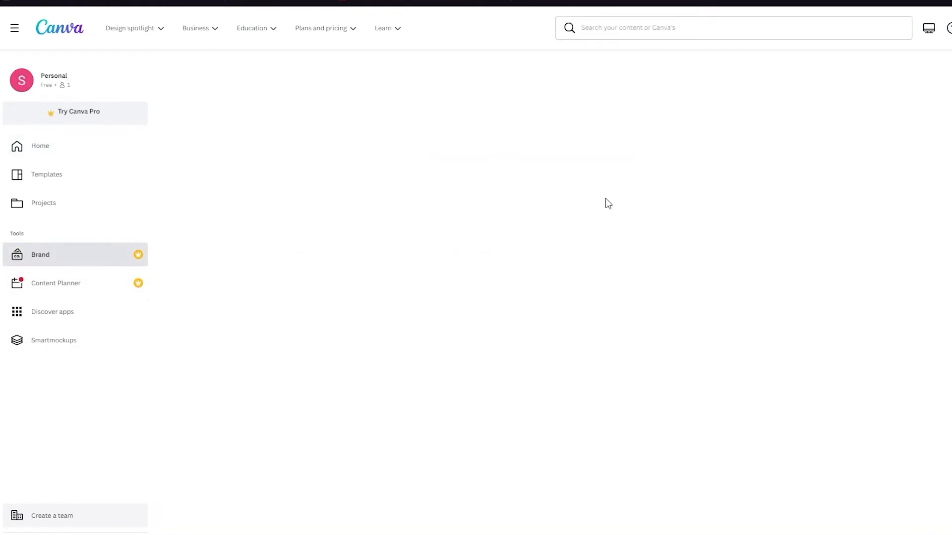
{"action": "left_click", "coordinate": [39, 255]}
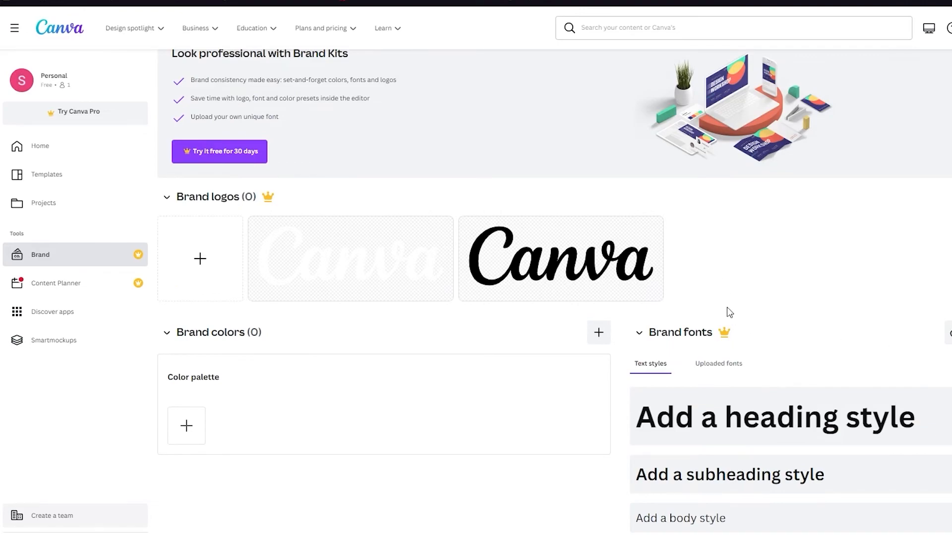
{"action": "mouse_move", "coordinate": [704, 346]}
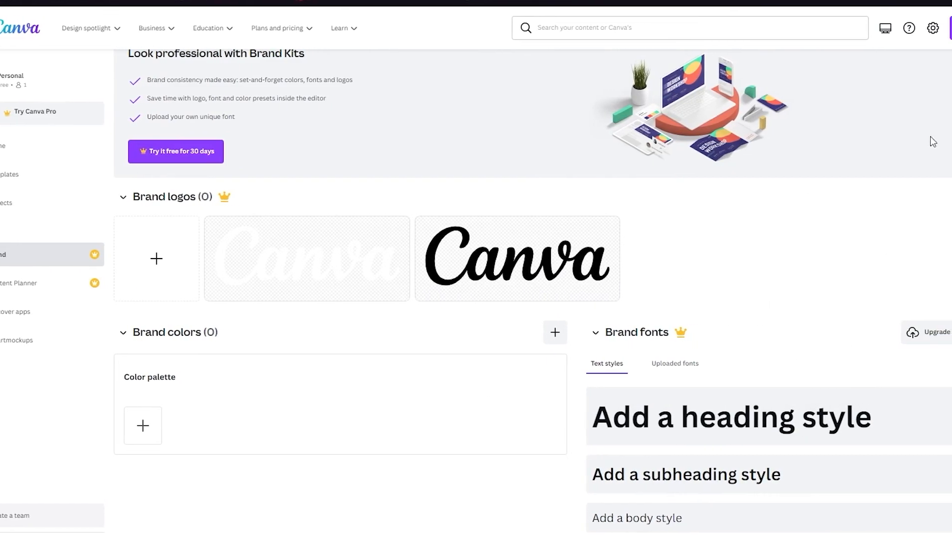
{"action": "left_click", "coordinate": [884, 28]}
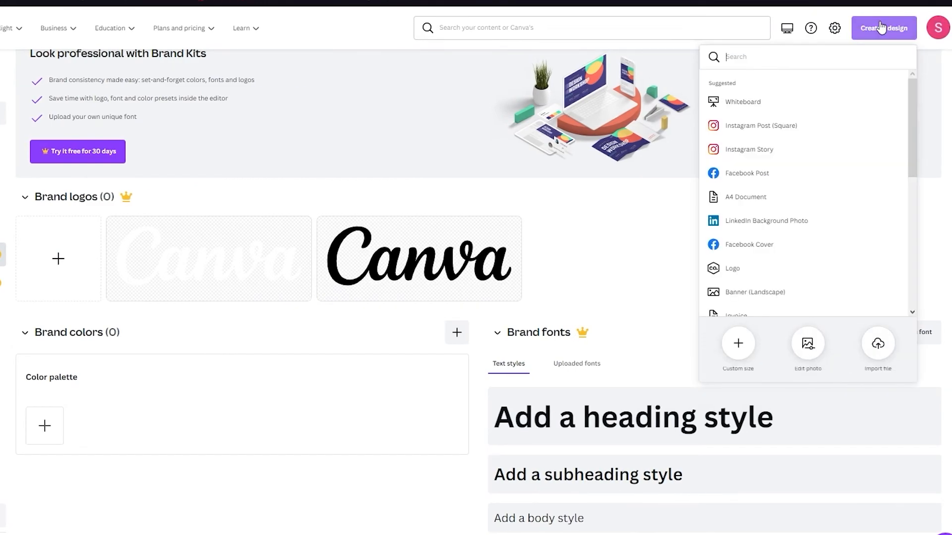
{"action": "left_click", "coordinate": [760, 126]}
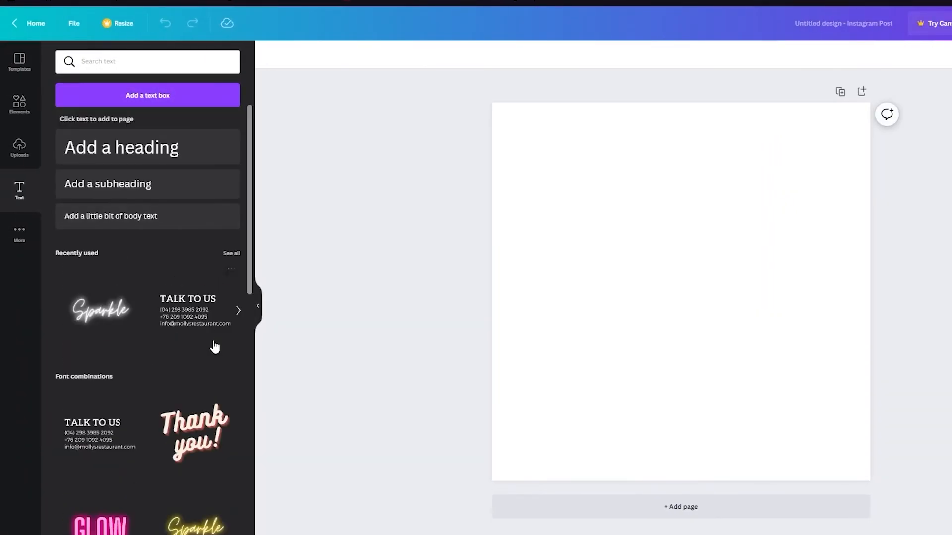
{"action": "left_click", "coordinate": [147, 61]}
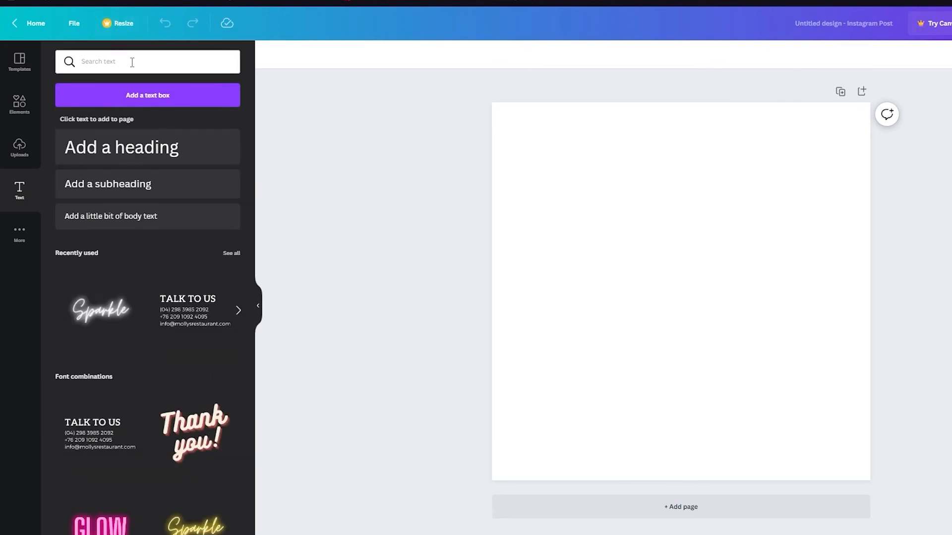
{"action": "left_click", "coordinate": [147, 62]}
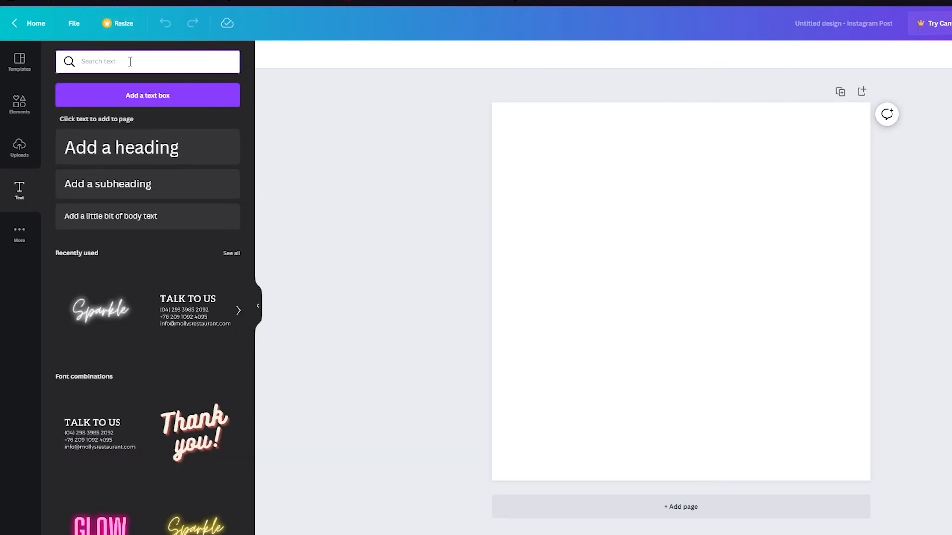
{"action": "type", "text": "motion picture"}
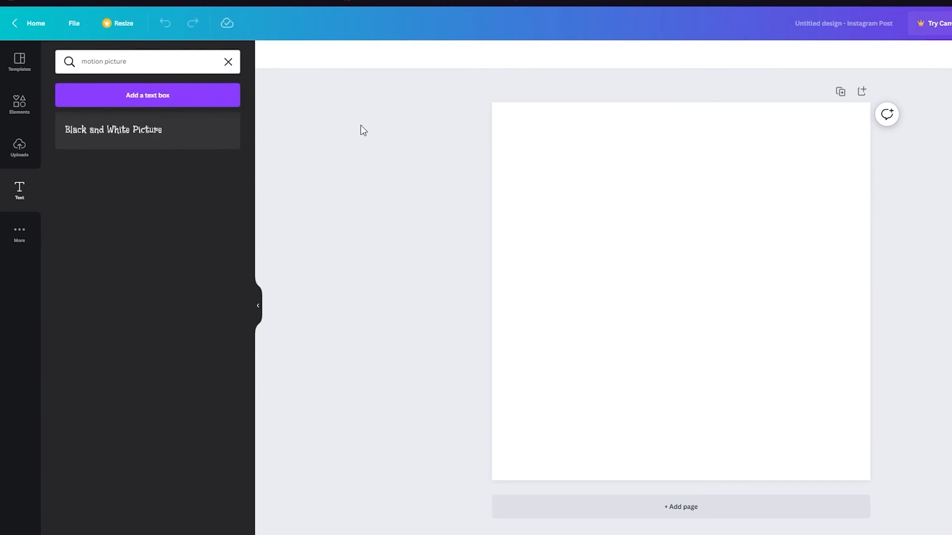
{"action": "left_click", "coordinate": [228, 62]}
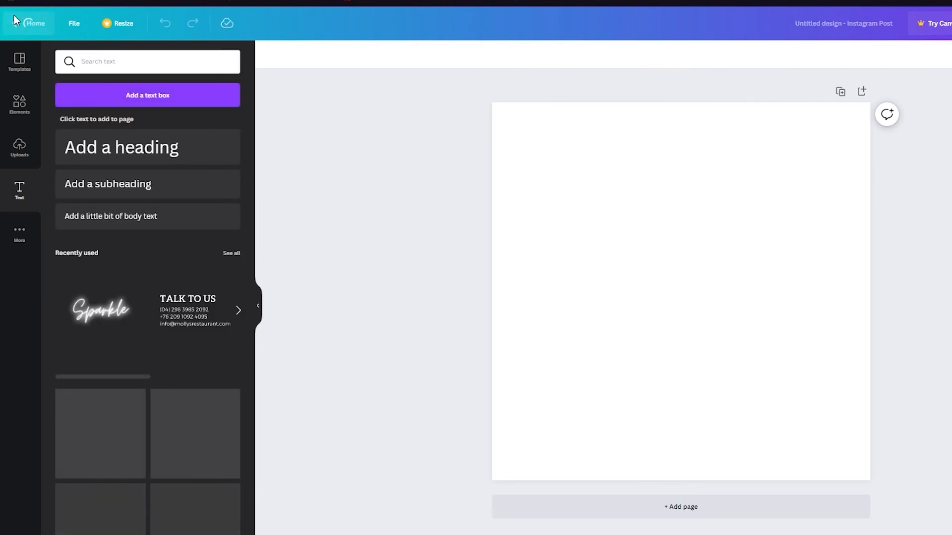
Leave the blank editor and return to the Canva home page
{"action": "left_click", "coordinate": [28, 22]}
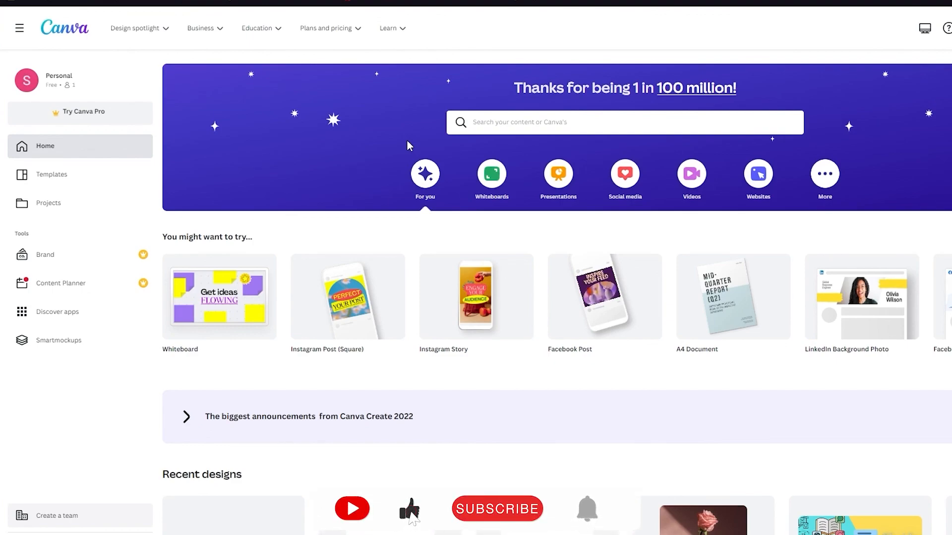
{"action": "left_click", "coordinate": [497, 509]}
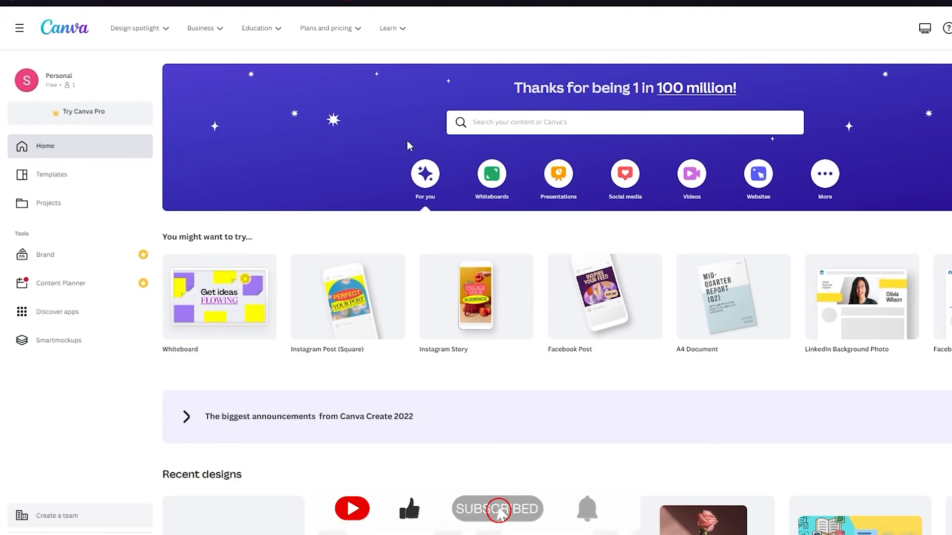